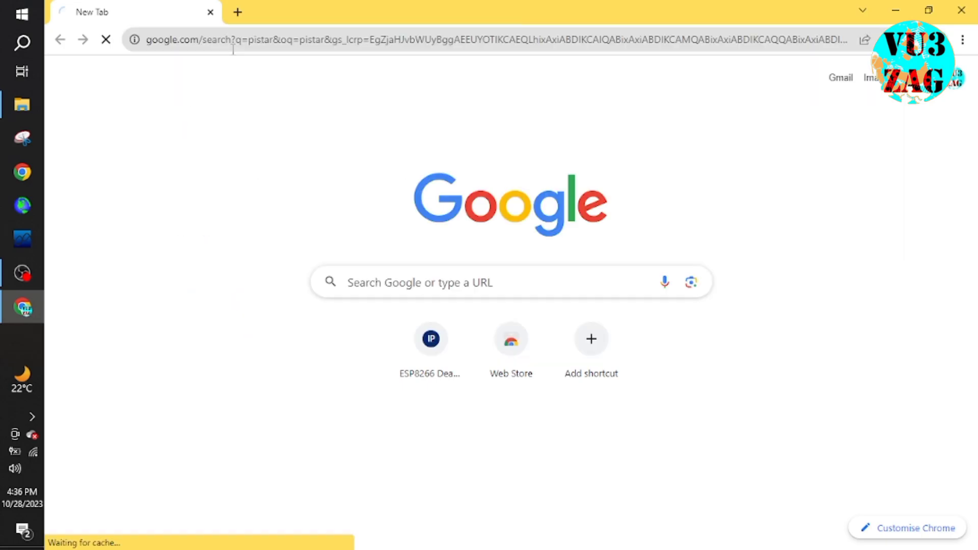
Search Google for pistar, reach pistar.uk and its Download Pi-Star page listing the images.
click(225, 224)
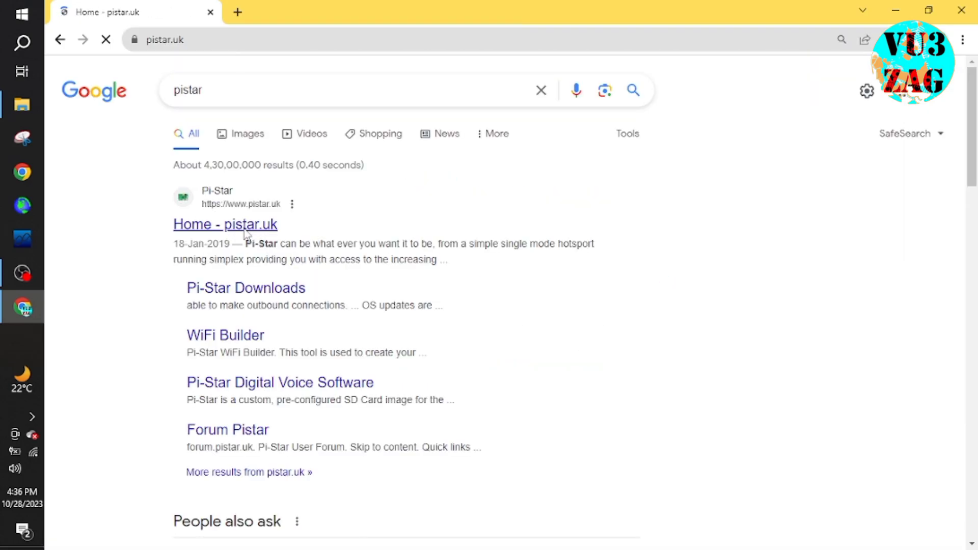
click(225, 224)
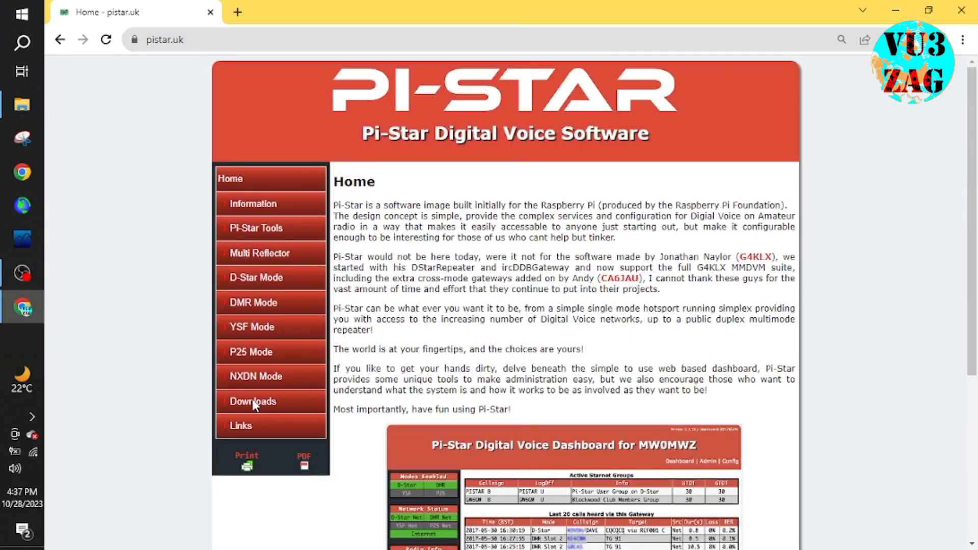
click(253, 401)
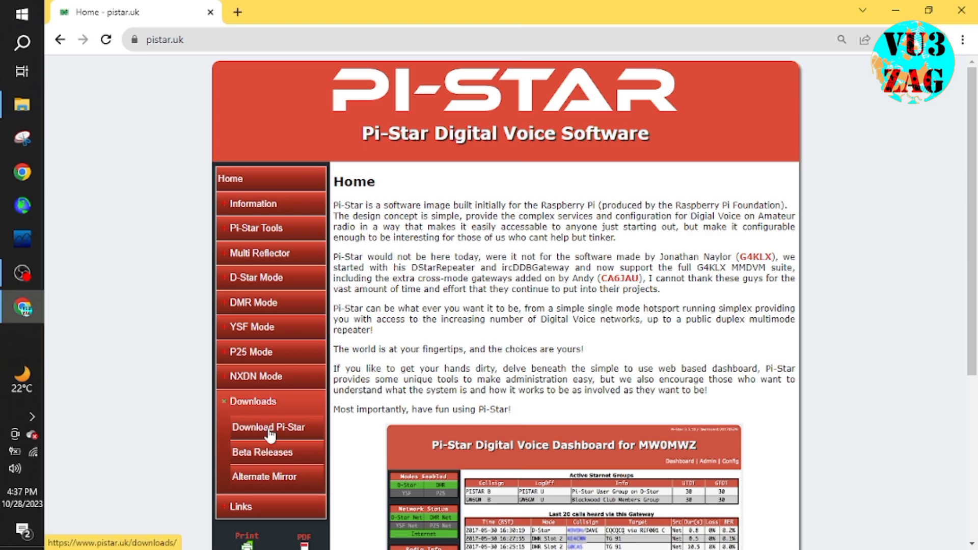
click(269, 427)
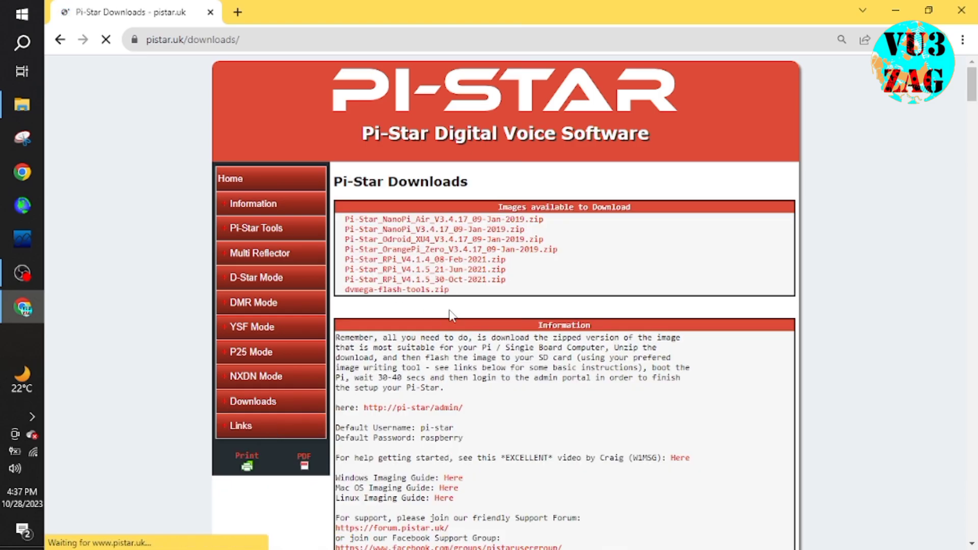
scroll(down, 3)
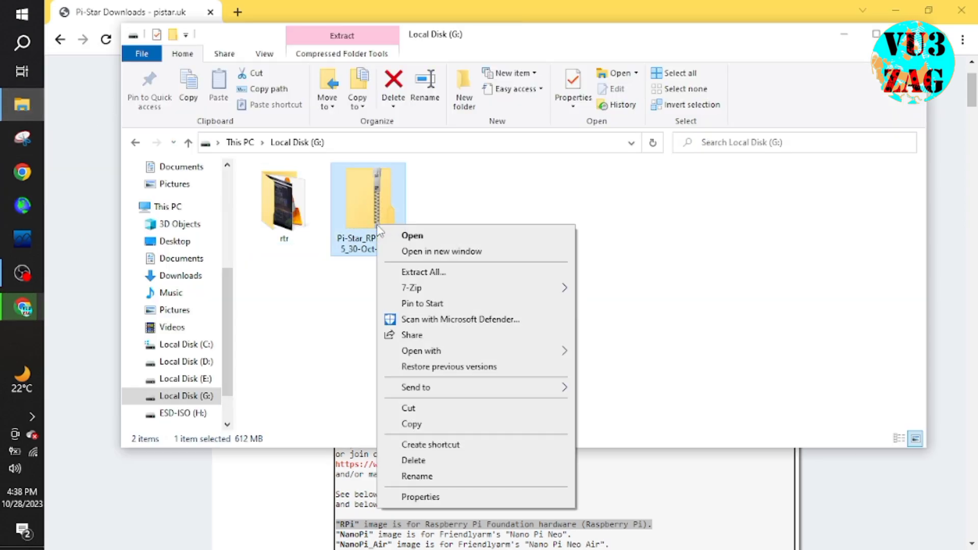
Extract the downloaded Pi-Star zip archive on Local Disk (G:).
click(423, 272)
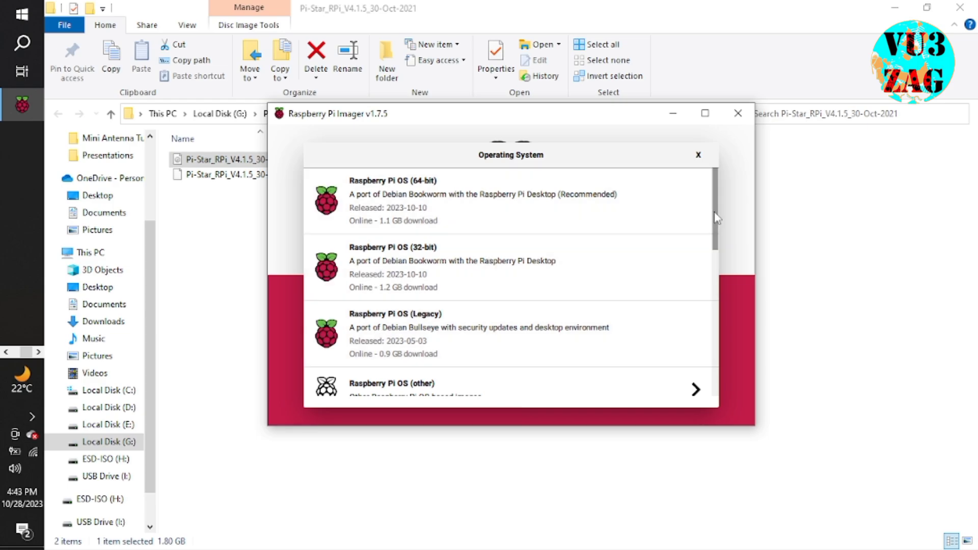
Choose the custom image Pi-Star_RPi_V4.1.5_30-Oct-2021.img from drive G as the operating system.
scroll(down, 3)
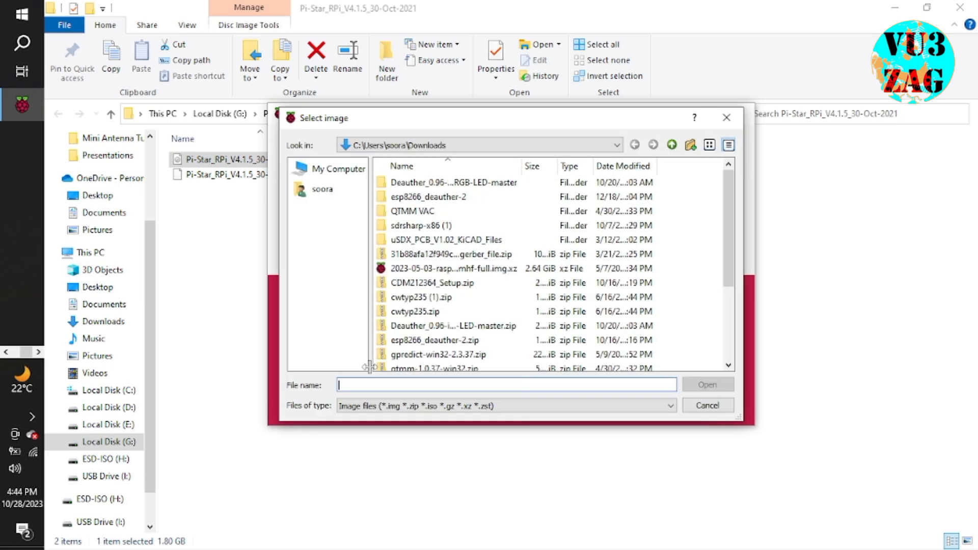
click(334, 169)
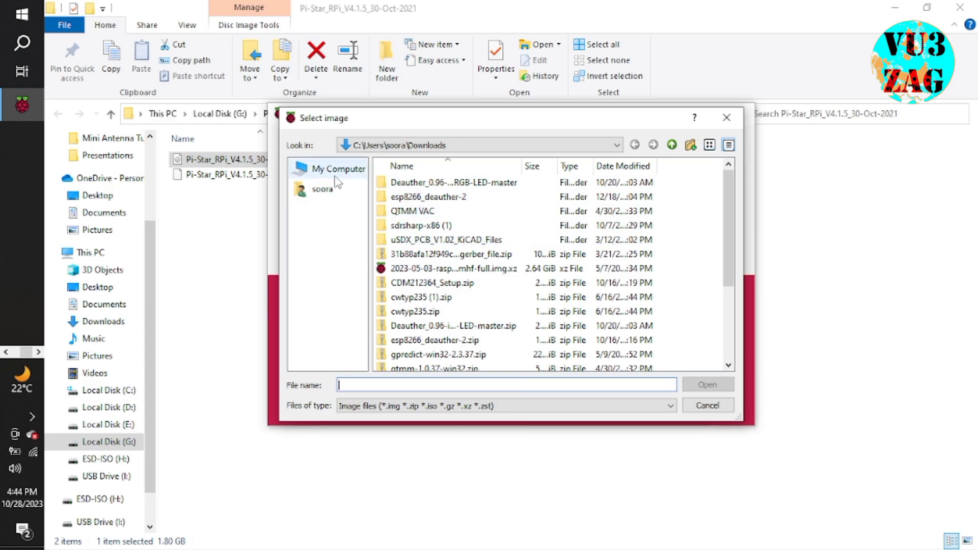
click(340, 168)
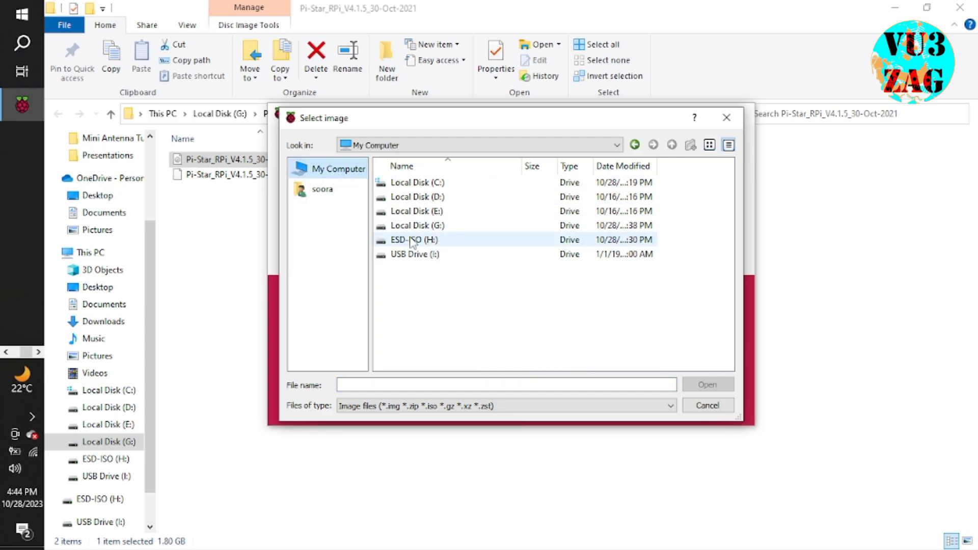
click(416, 225)
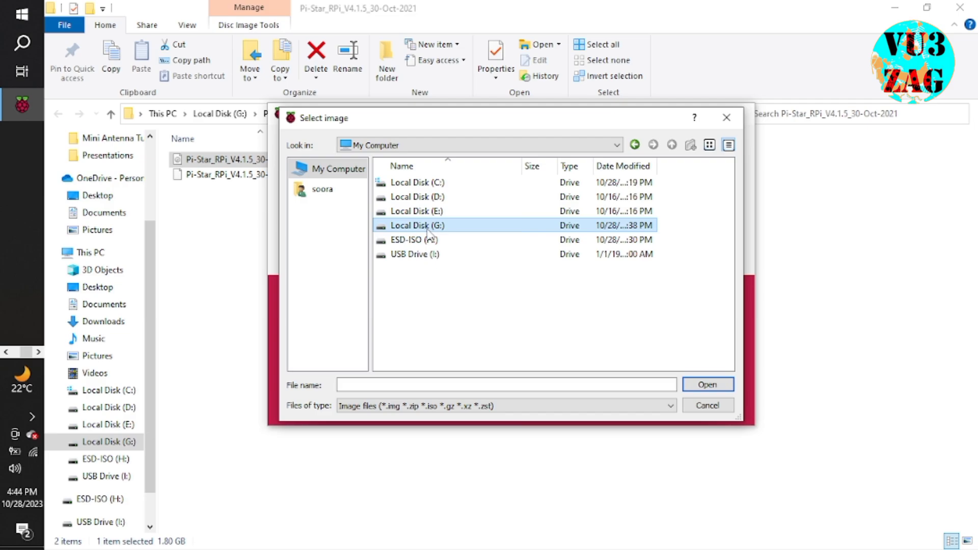
double_click(419, 226)
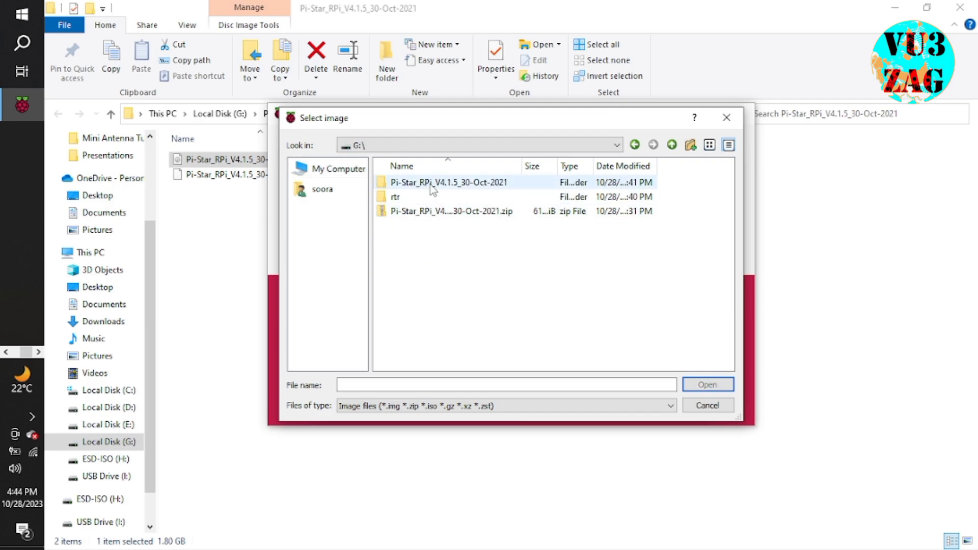
double_click(454, 182)
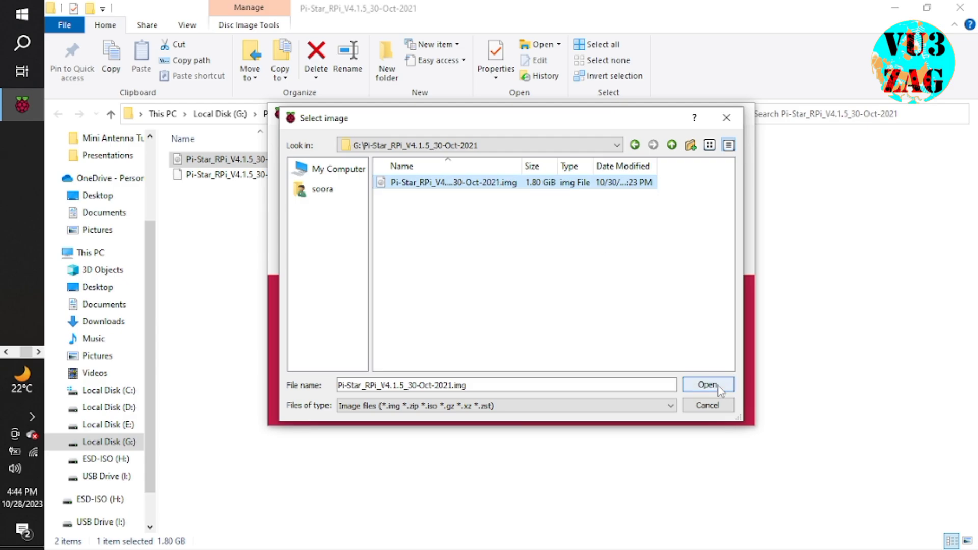
click(707, 384)
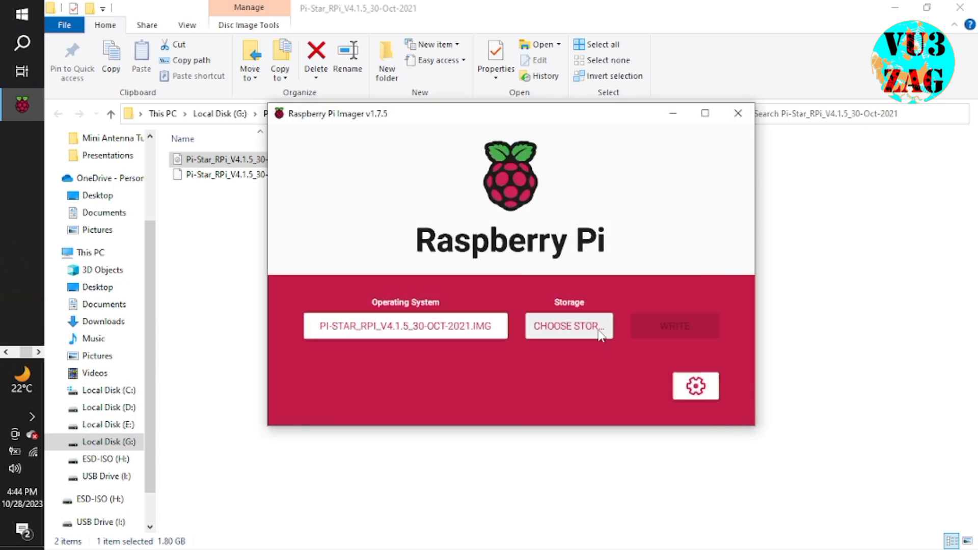
Pick the 63.9 GB Generic Multi-Card USB Device as storage and start writing, confirming the erase.
click(567, 325)
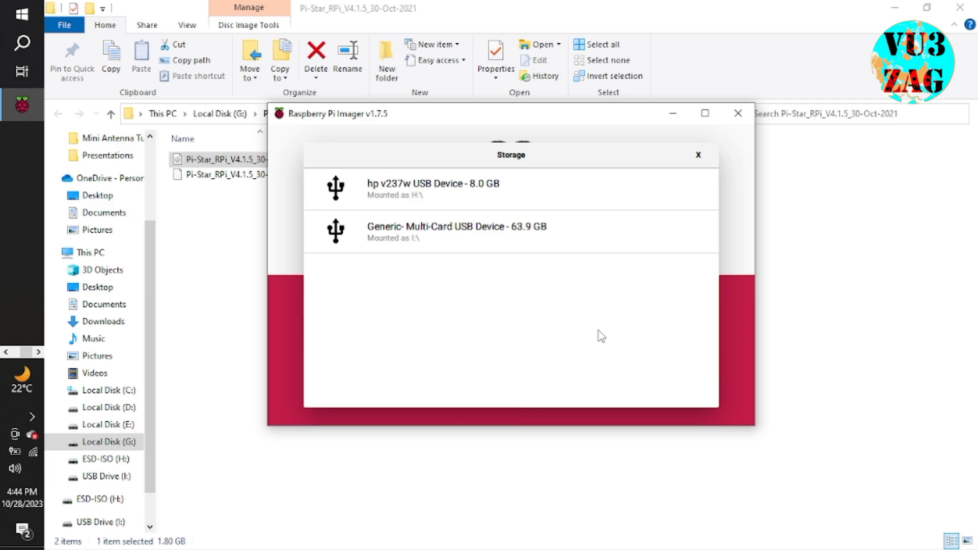
mouse_move(486, 228)
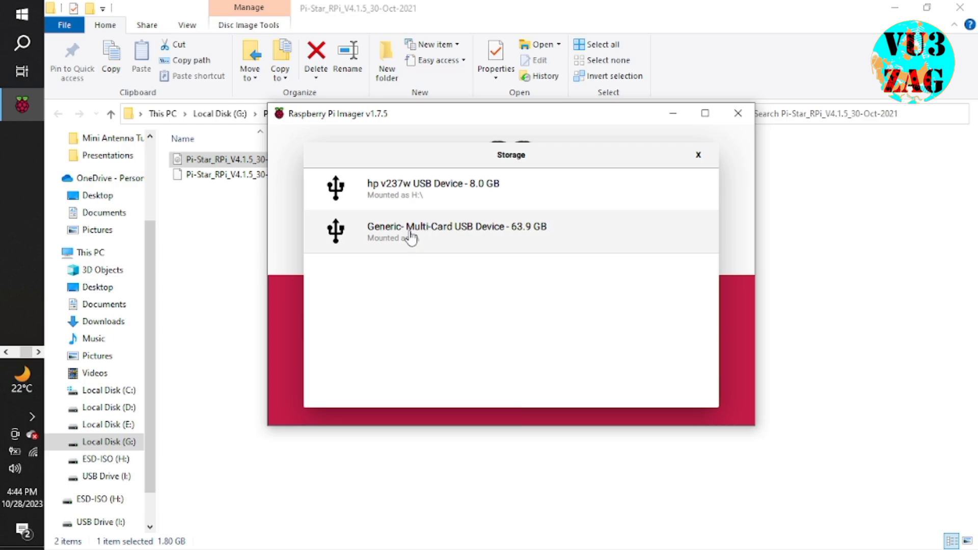
click(456, 230)
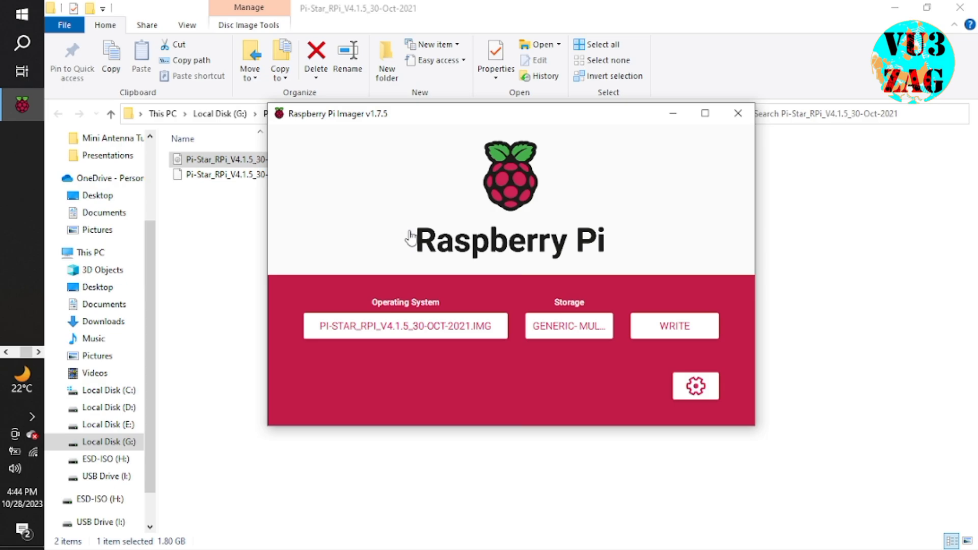
click(673, 325)
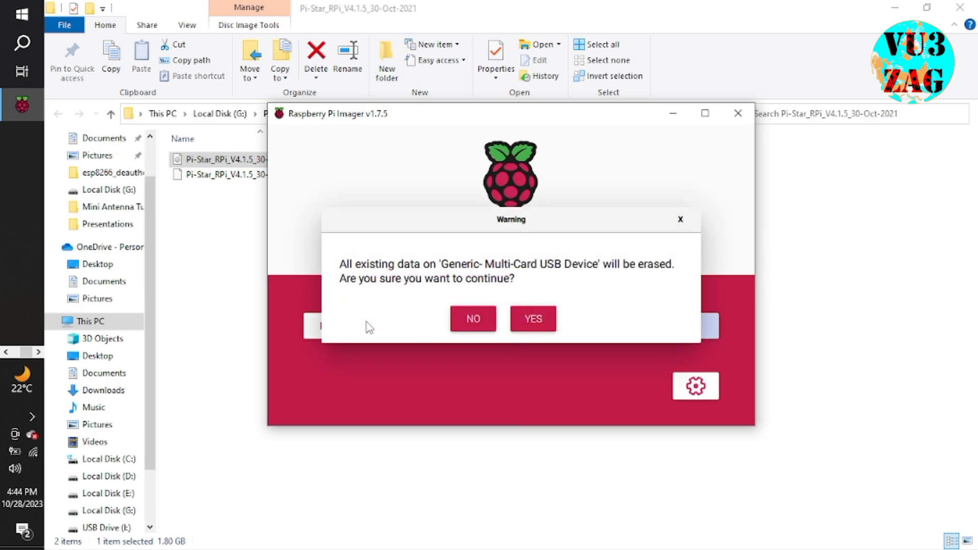
mouse_move(397, 311)
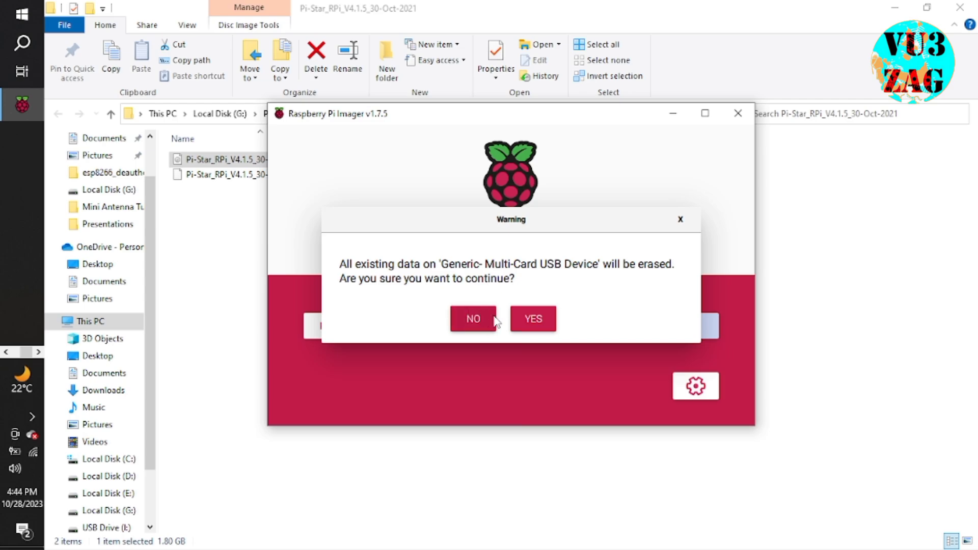
click(532, 319)
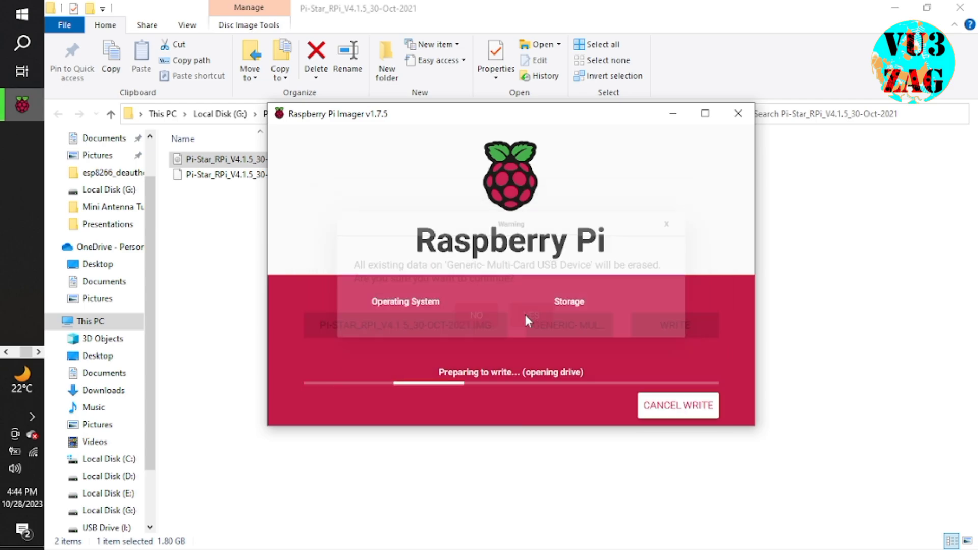
click(531, 315)
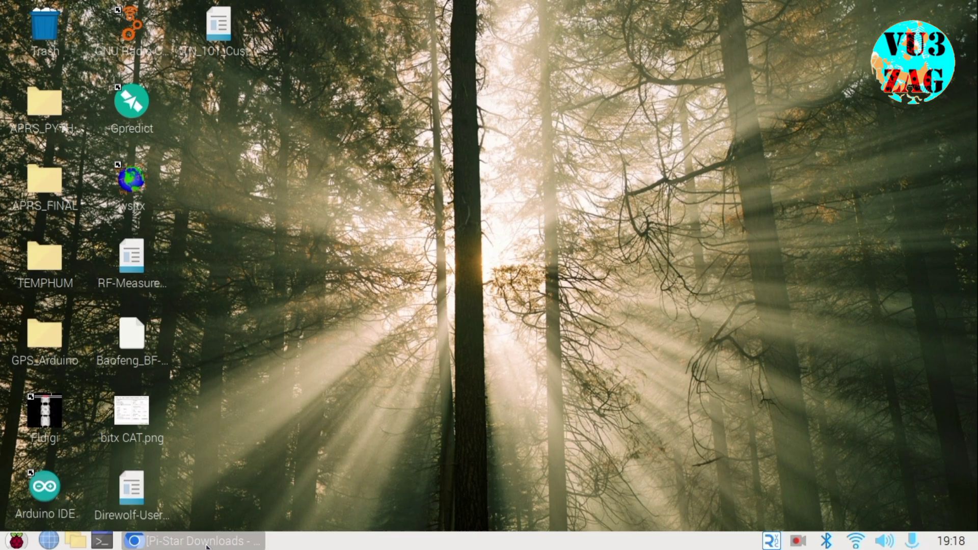
Reach the pi-star.local/admin configuration page from the downloads page and apply the Simplex Node settings.
click(193, 541)
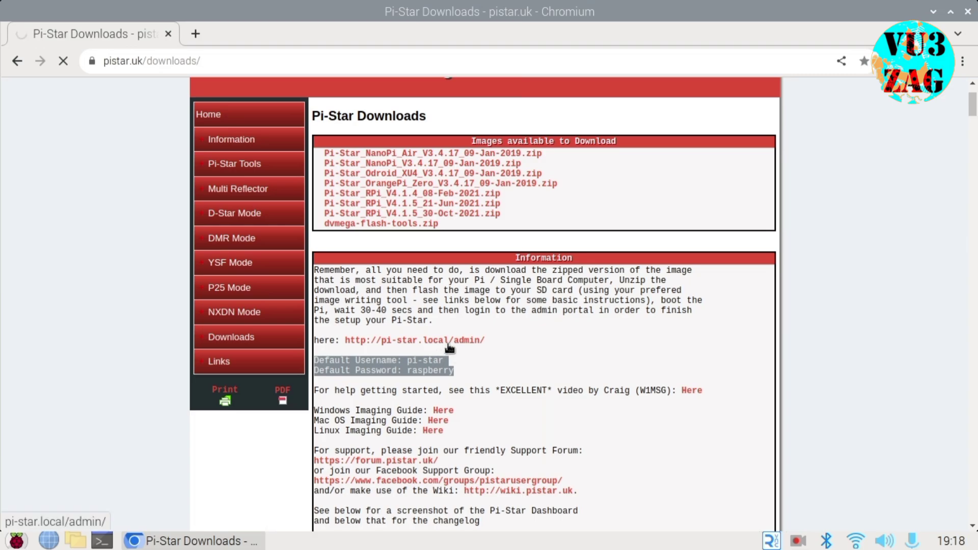
click(413, 339)
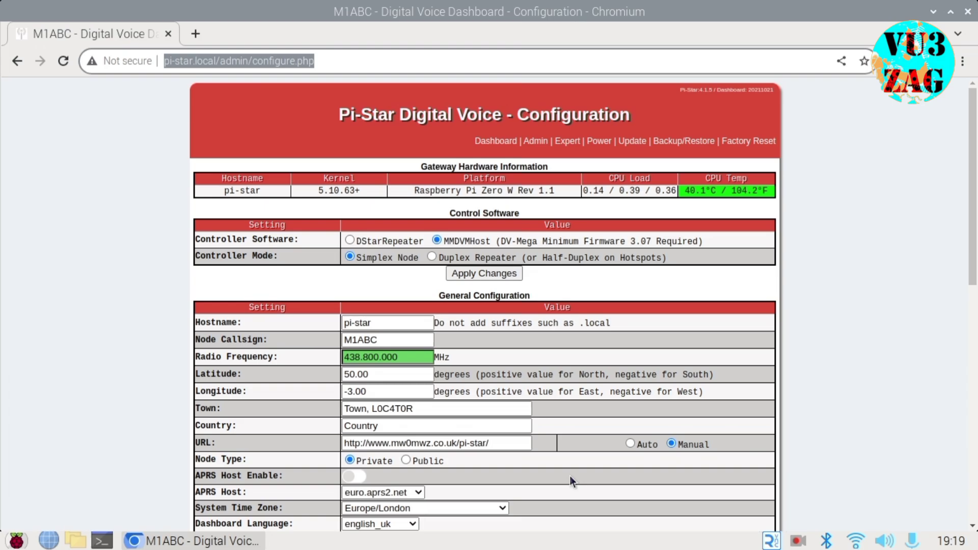
mouse_move(387, 200)
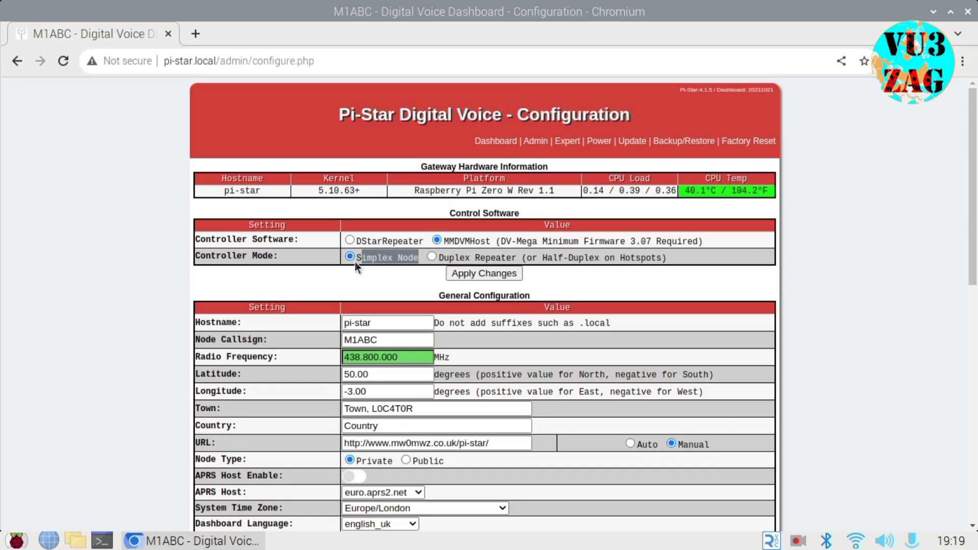
scroll(down, 3)
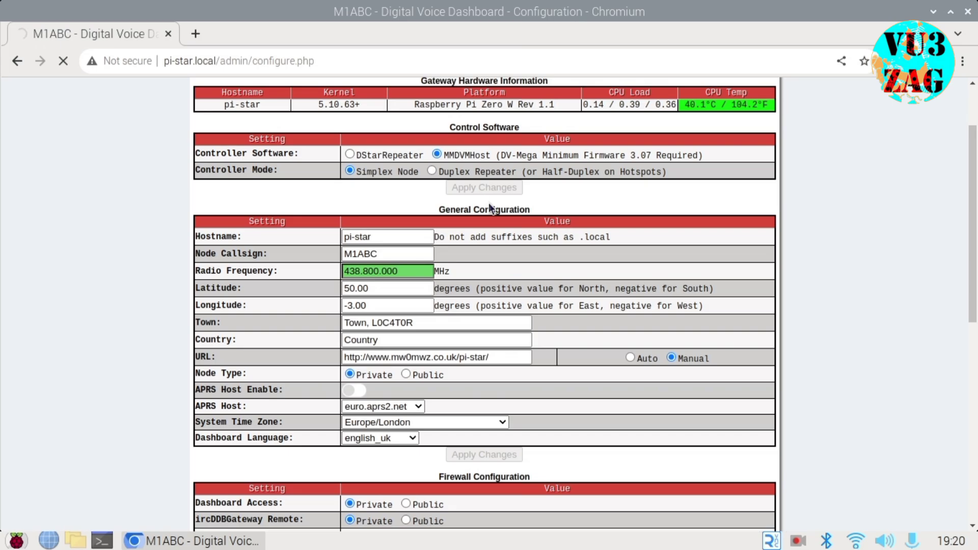
click(483, 454)
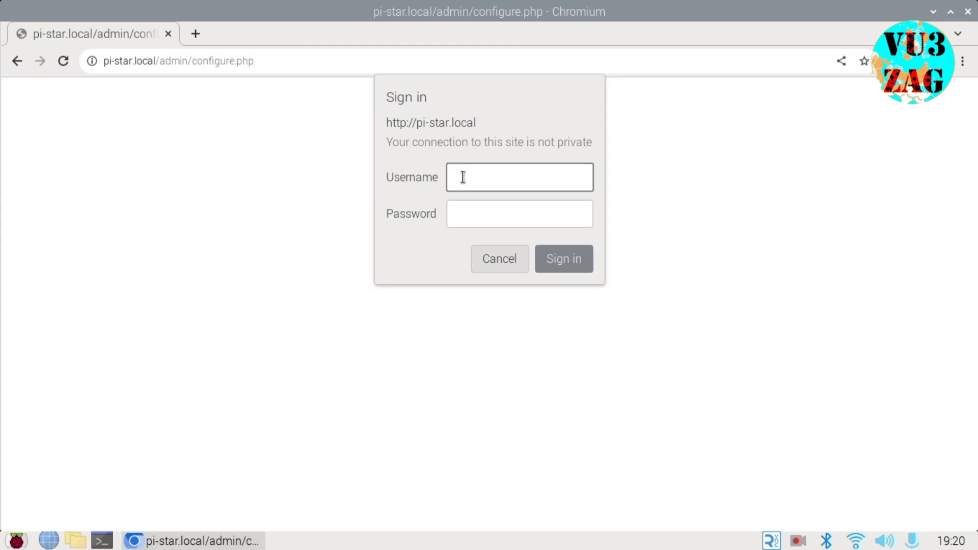
Sign in with the default pi-star credentials and dismiss the modem re-selection warning.
text(pi-star)
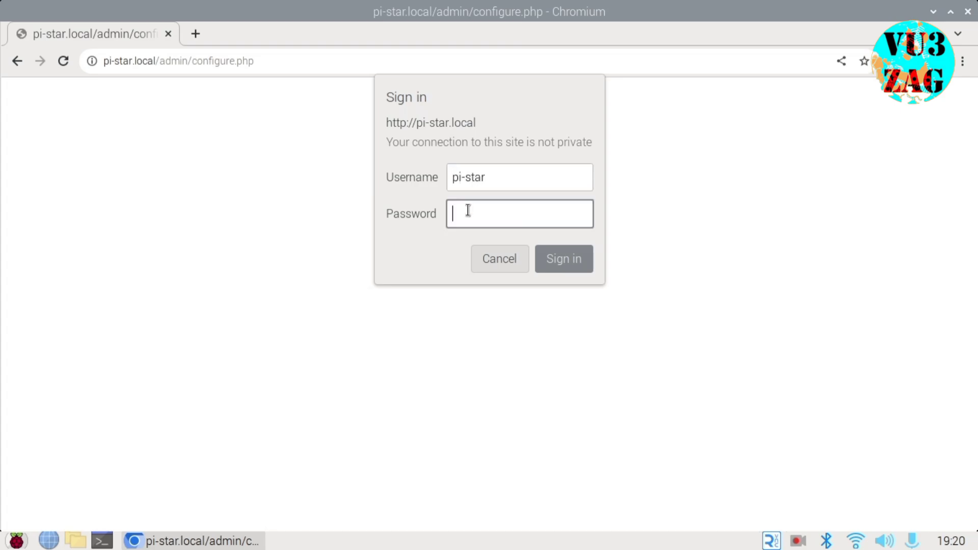
click(562, 259)
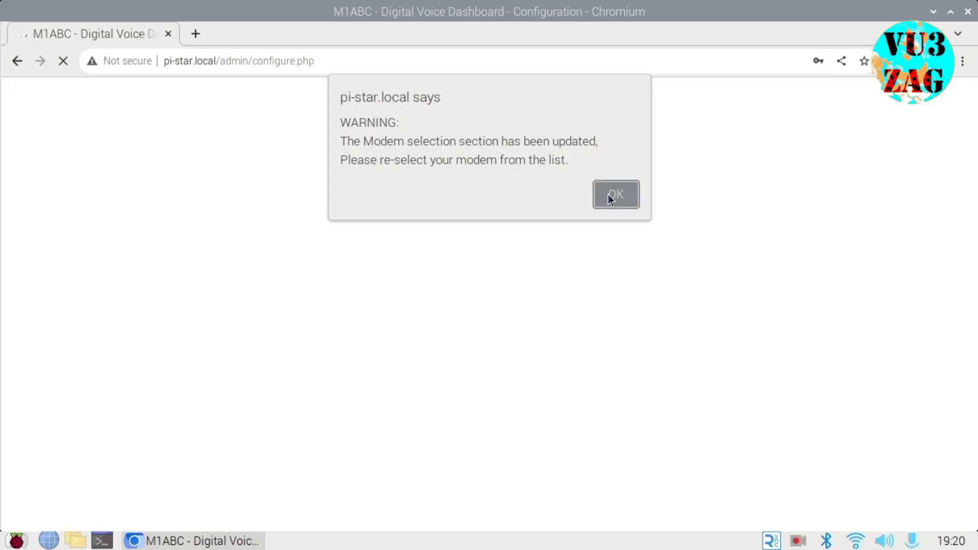
click(615, 194)
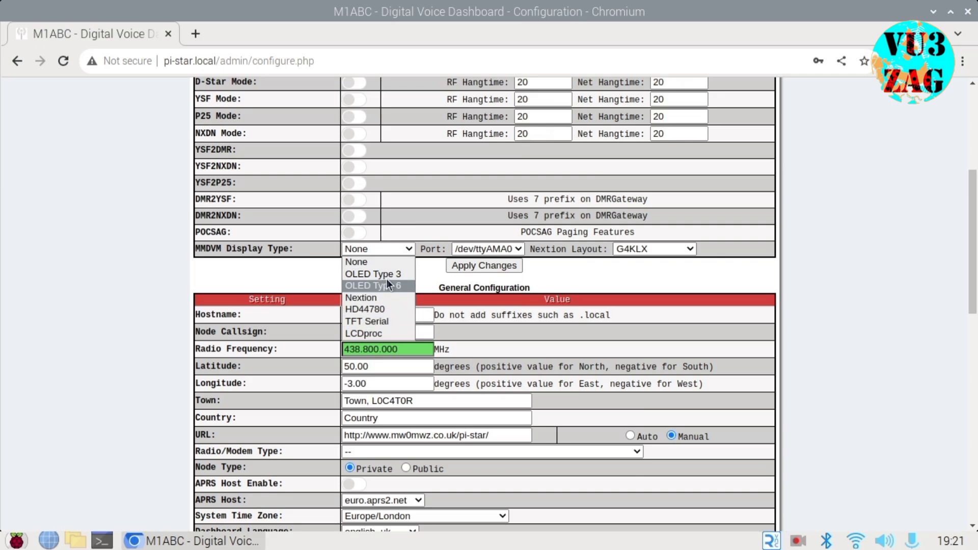
Set the MMDVM Display Type to OLED Type 3 and apply the changes.
click(374, 274)
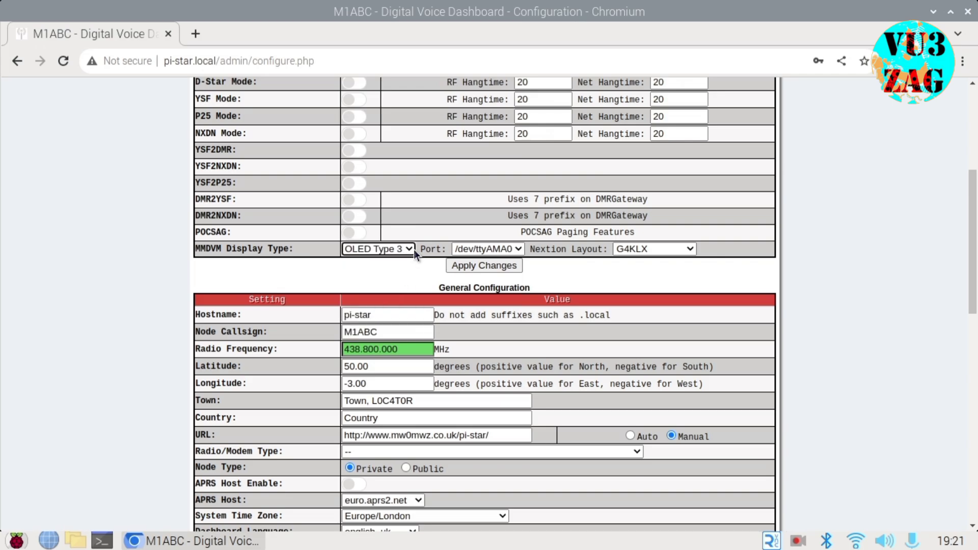
click(377, 248)
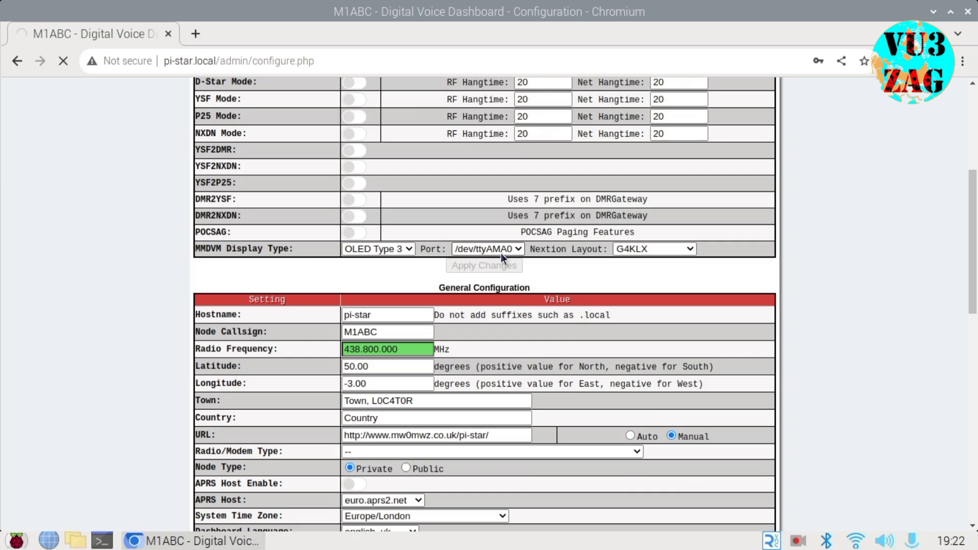
click(484, 265)
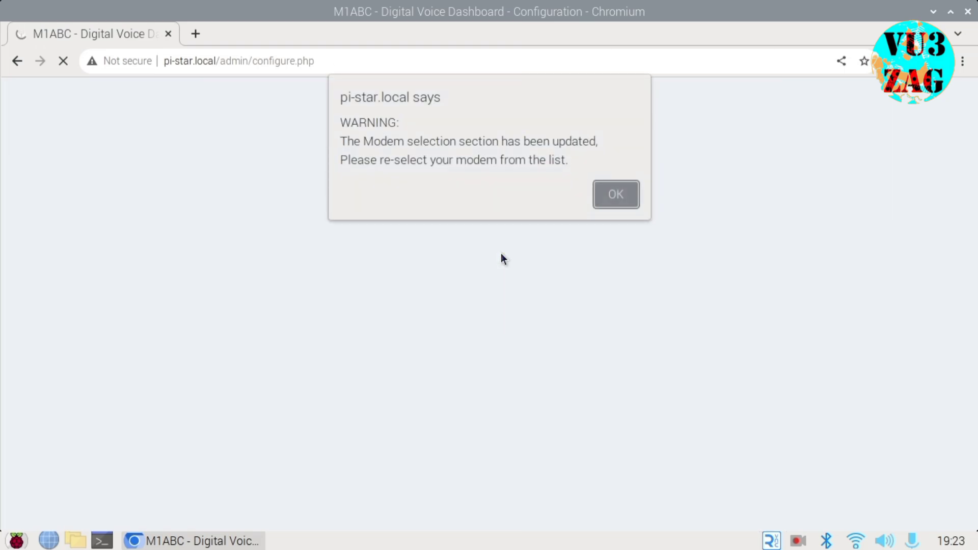
click(615, 194)
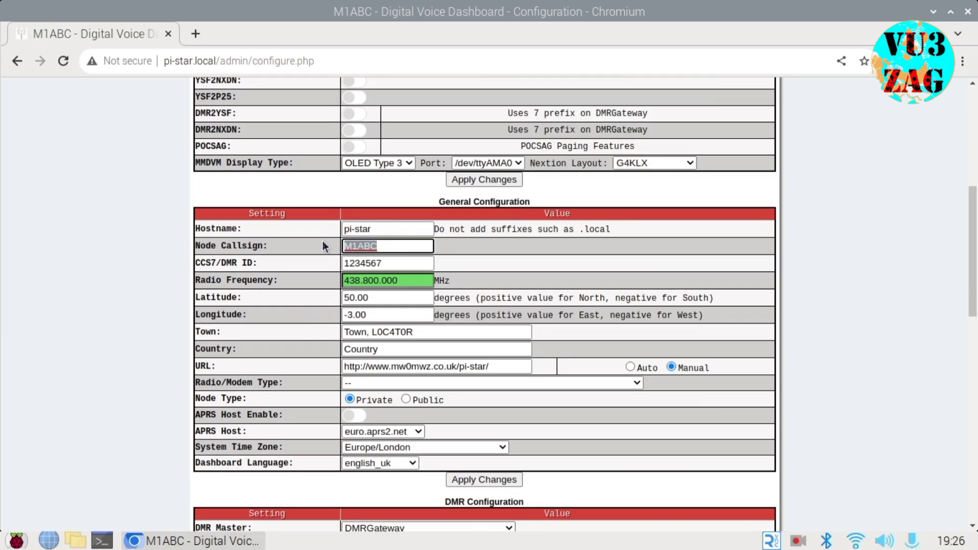
text(VU3ZAG)
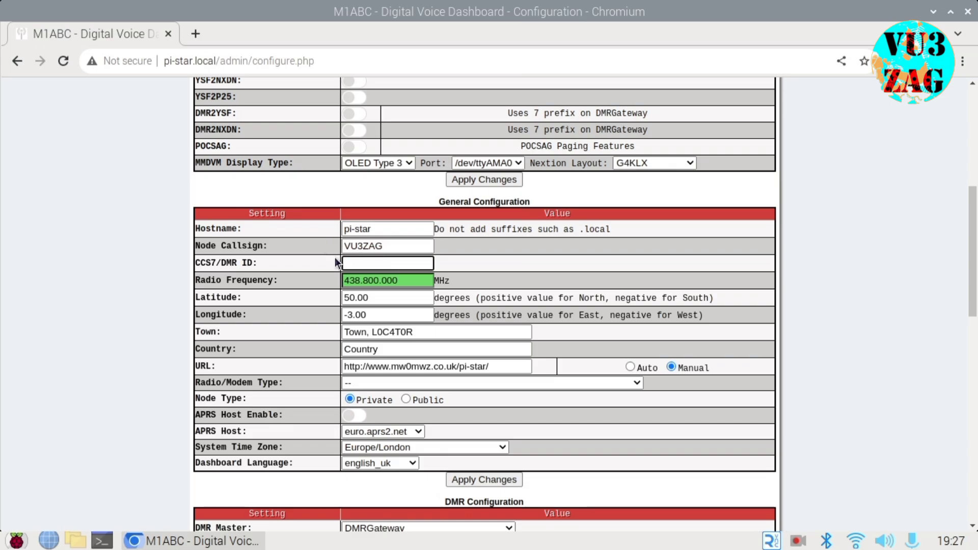
text(http://pi)
text(4040806)
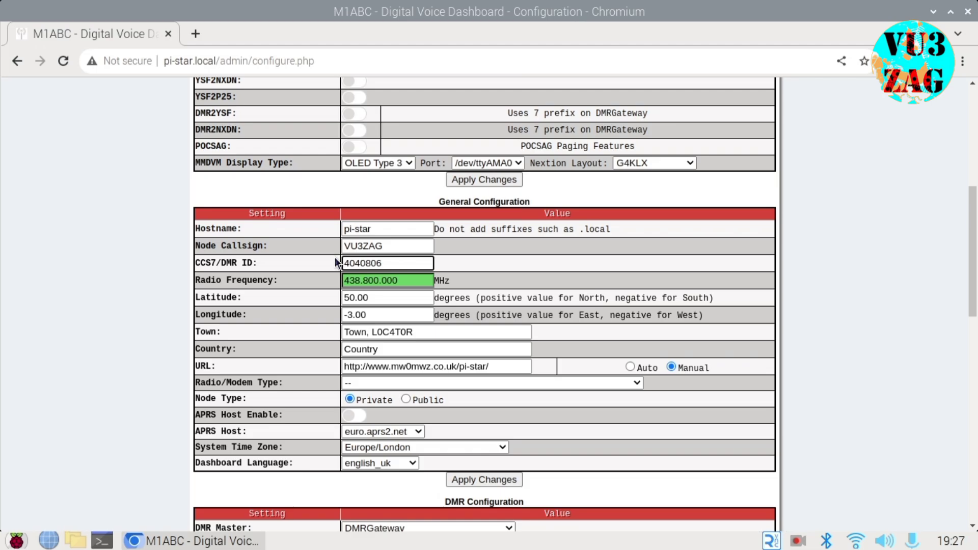
click(387, 280)
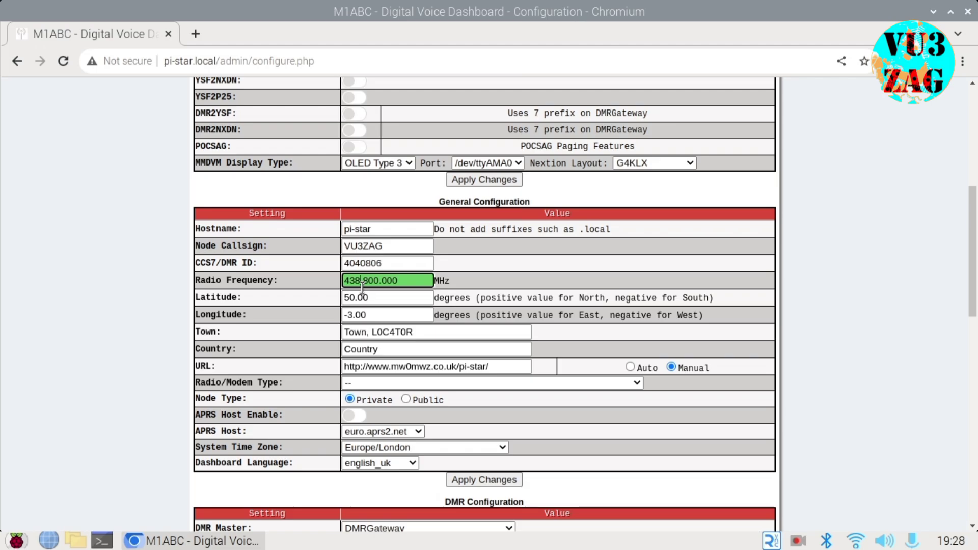
Enter frequency 434.100.000 MHz, Pune latitude 18 / longitude 73.8 and town PUNE.
text(434.100.000)
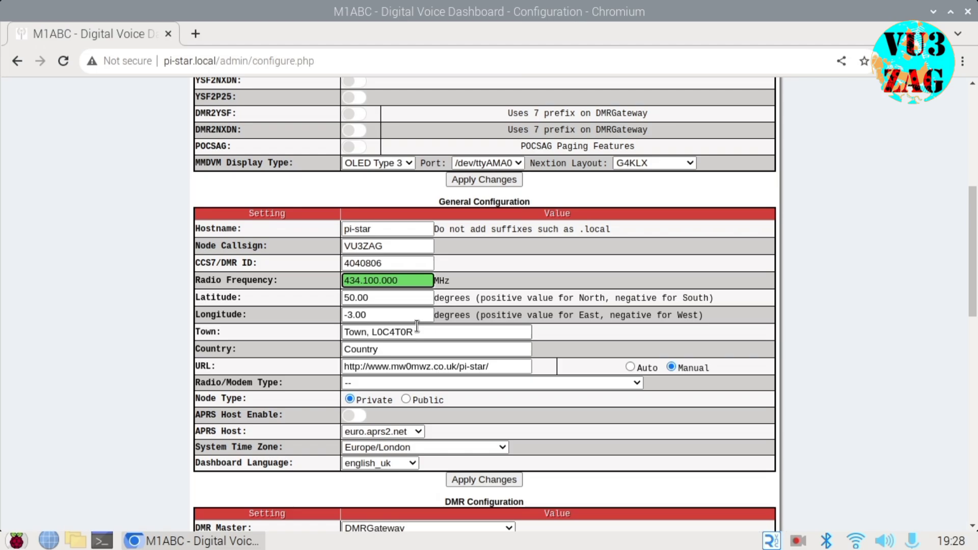
text(18.516726)
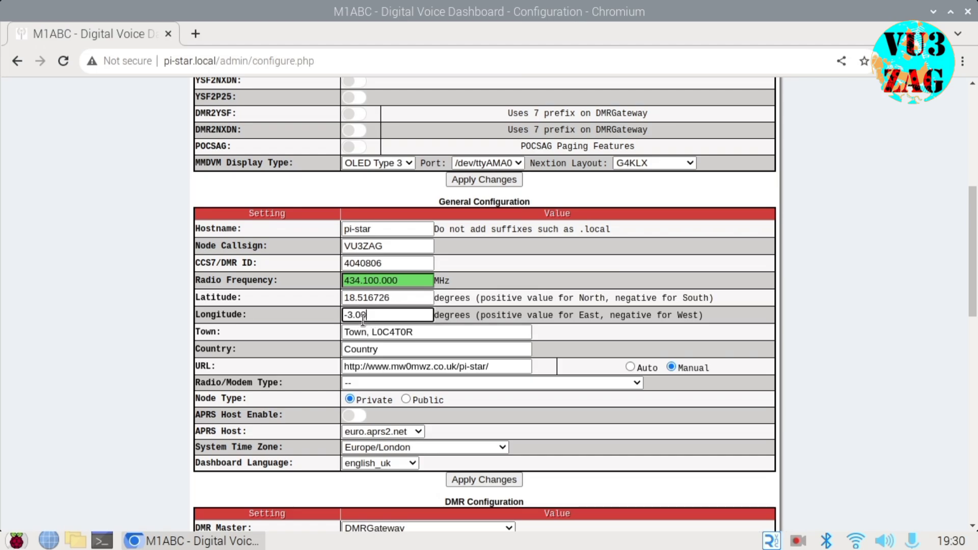
text(73.856255)
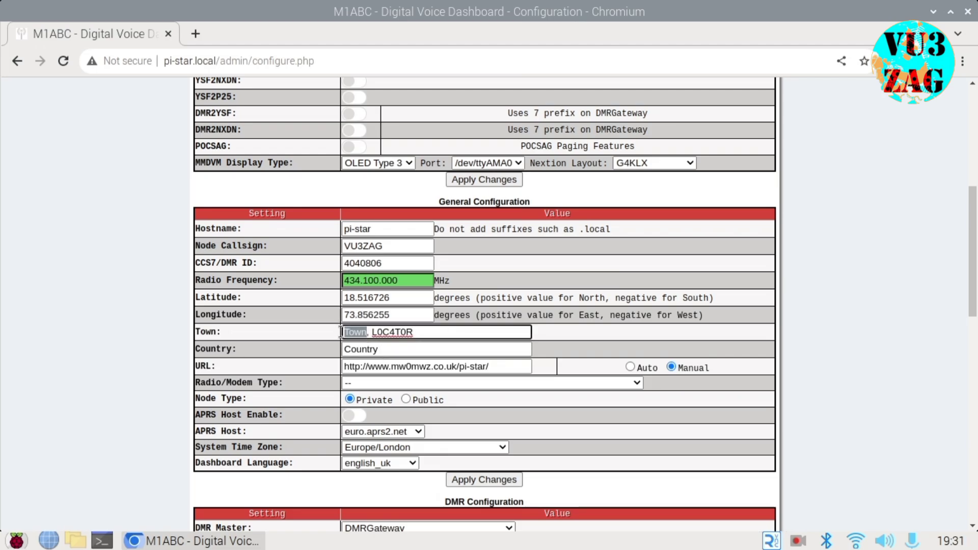
text(PUNE,)
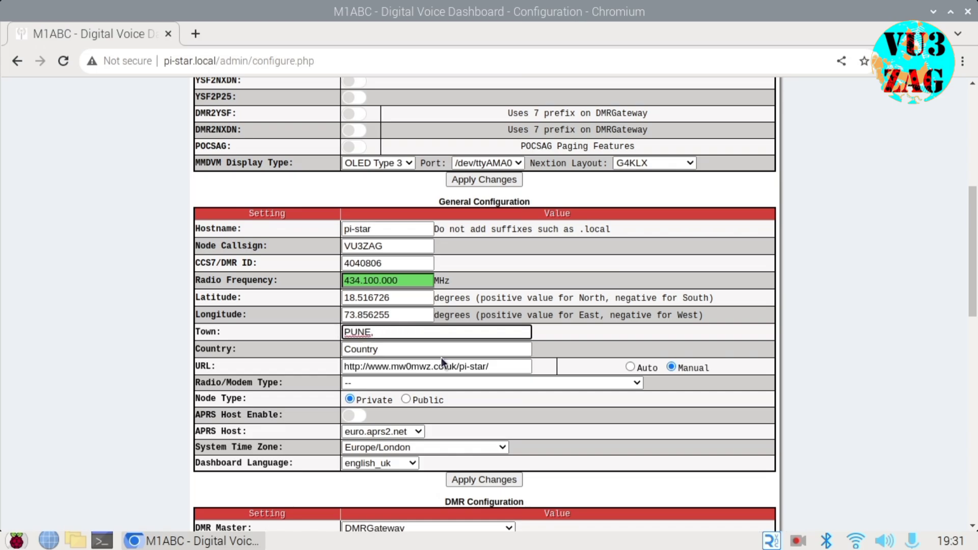
Enter country INDIA and the https QRZ profile URL for vu3zag.
text(INDIA)
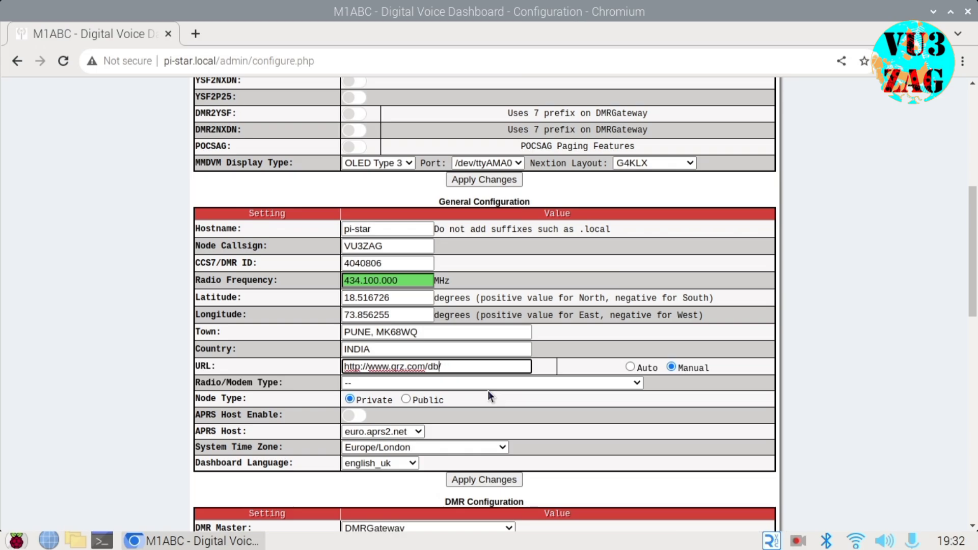
text(vu3zag)
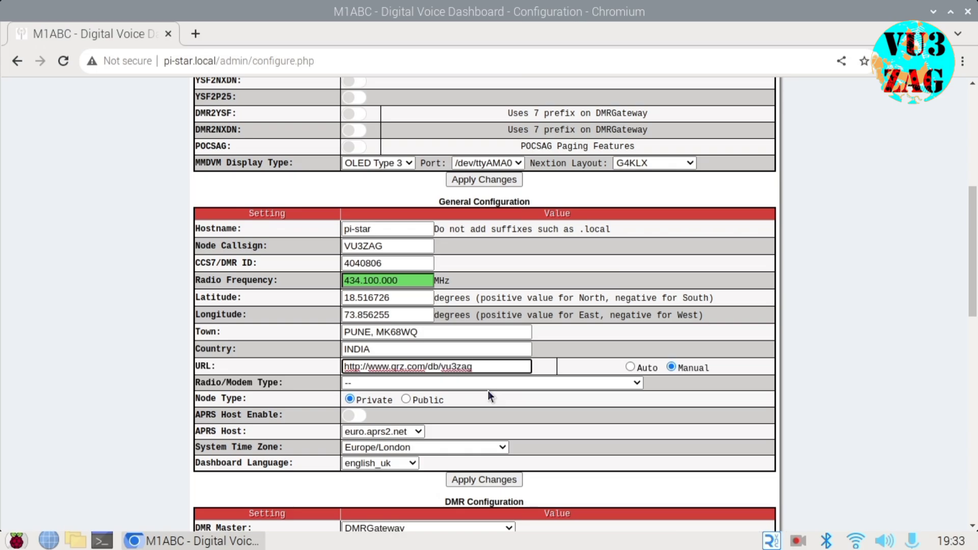
click(355, 366)
text(s)
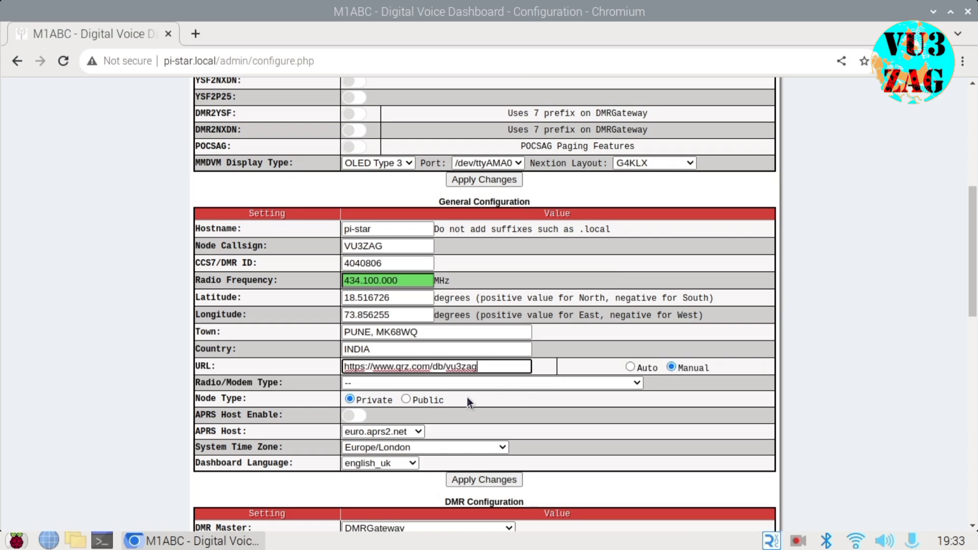
click(492, 383)
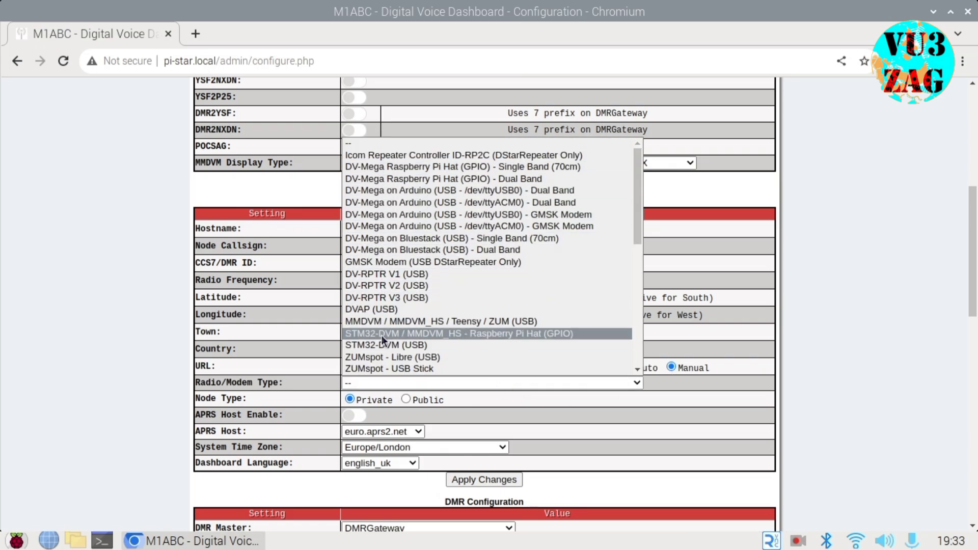
Select the MMDVM_HS Raspberry Pi Hat (GPIO) modem, enable APRS host and look for the Asia/Kolkata time zone.
click(457, 333)
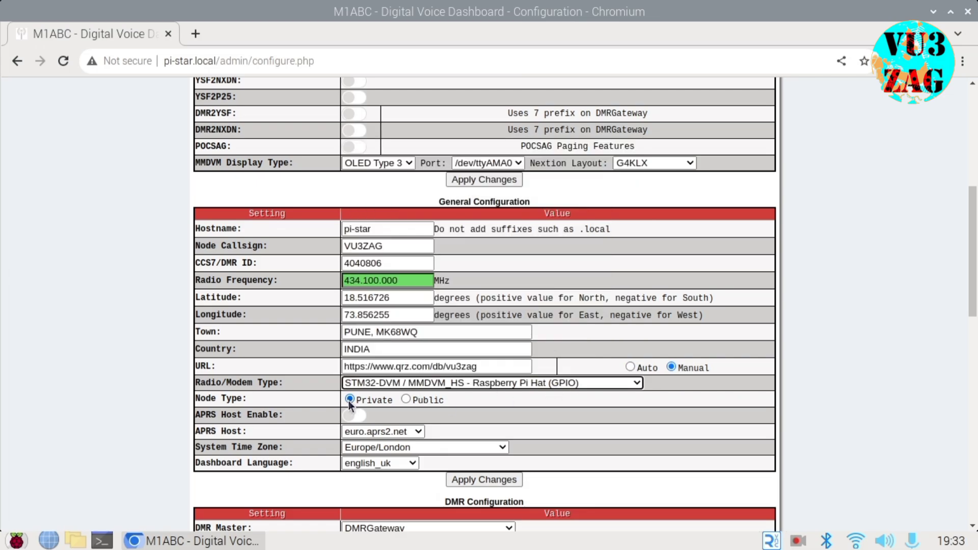
click(355, 414)
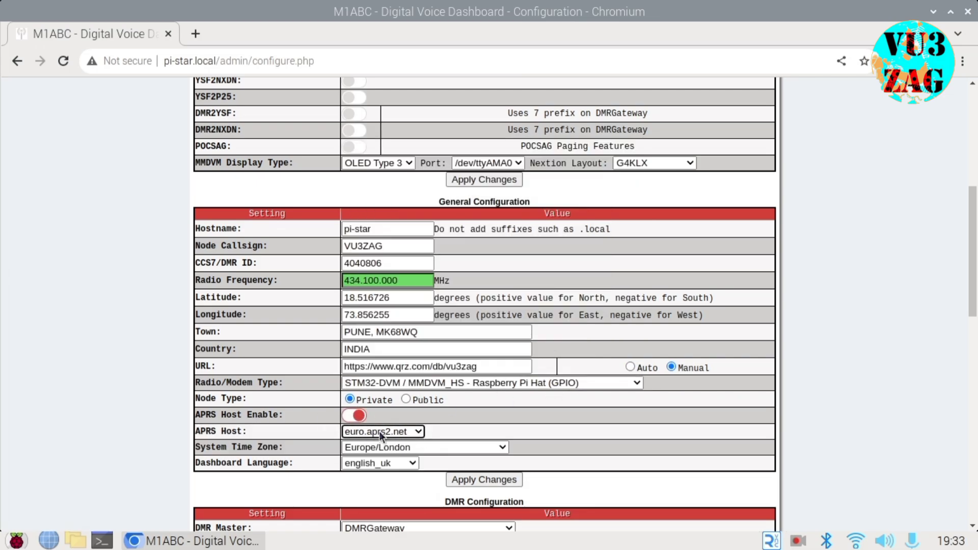
click(425, 446)
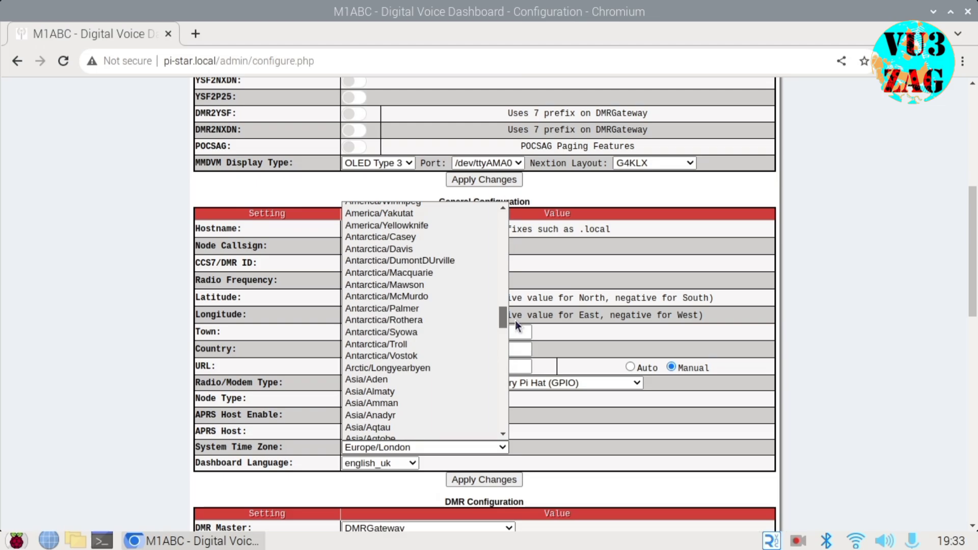
scroll(down, 3)
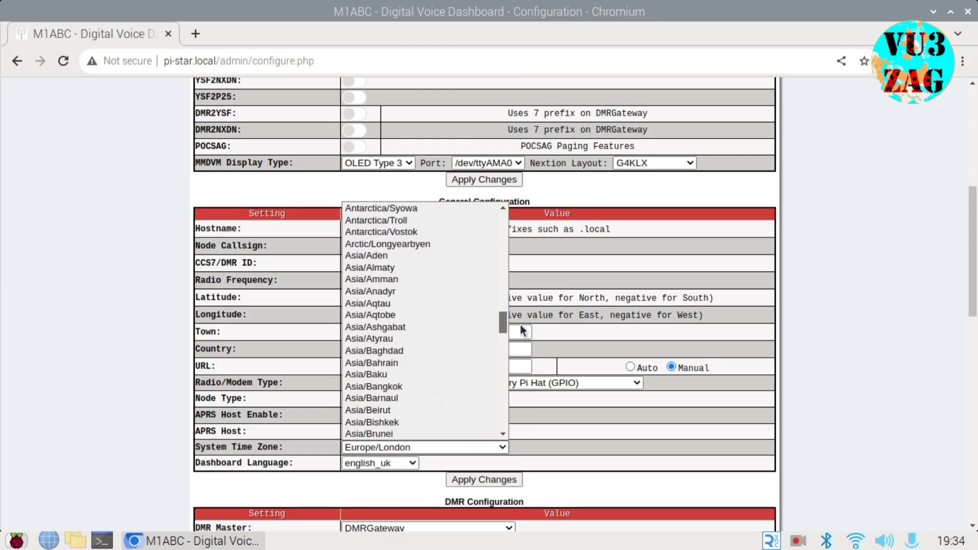
scroll(down, 3)
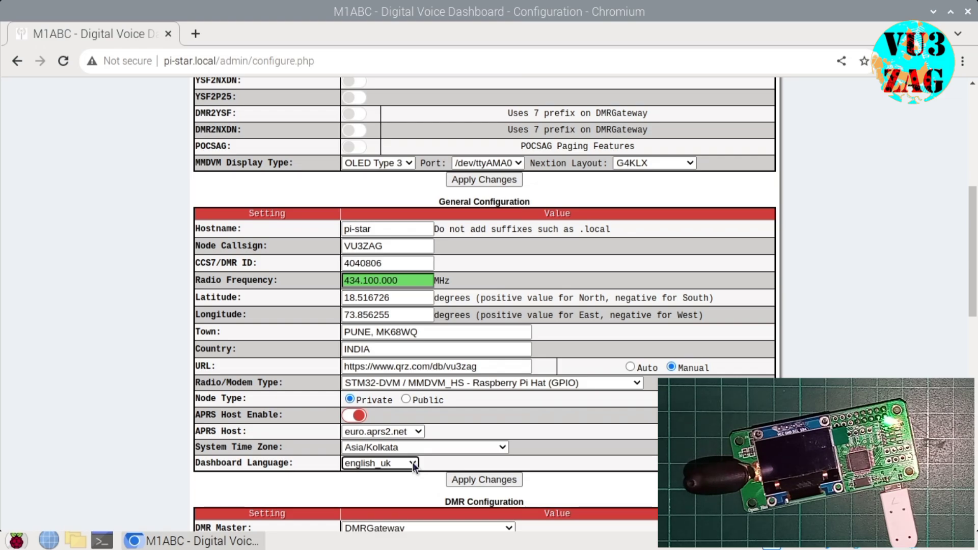
scroll(down, 3)
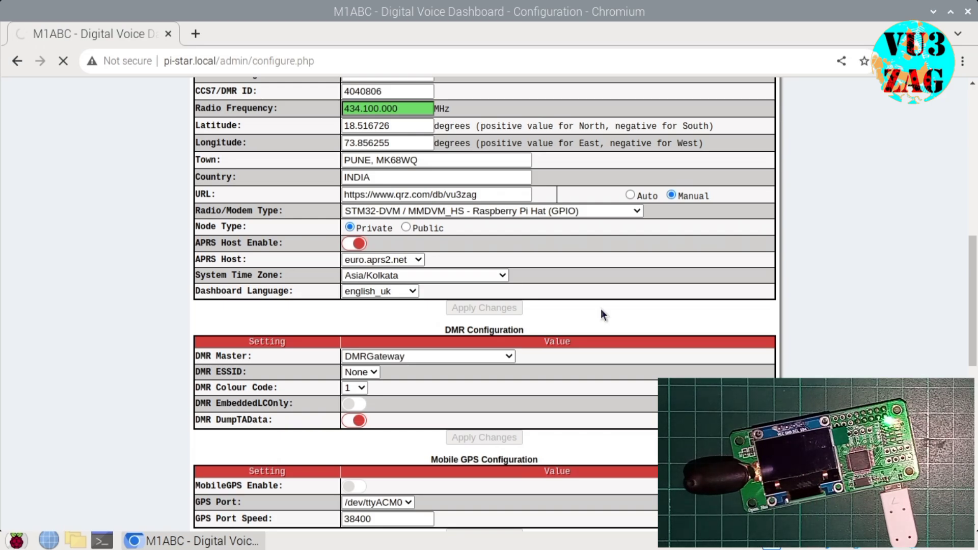
After the VU3ZAG configuration reloads, show the BrandMeister Master server list in DMR Configuration.
click(484, 307)
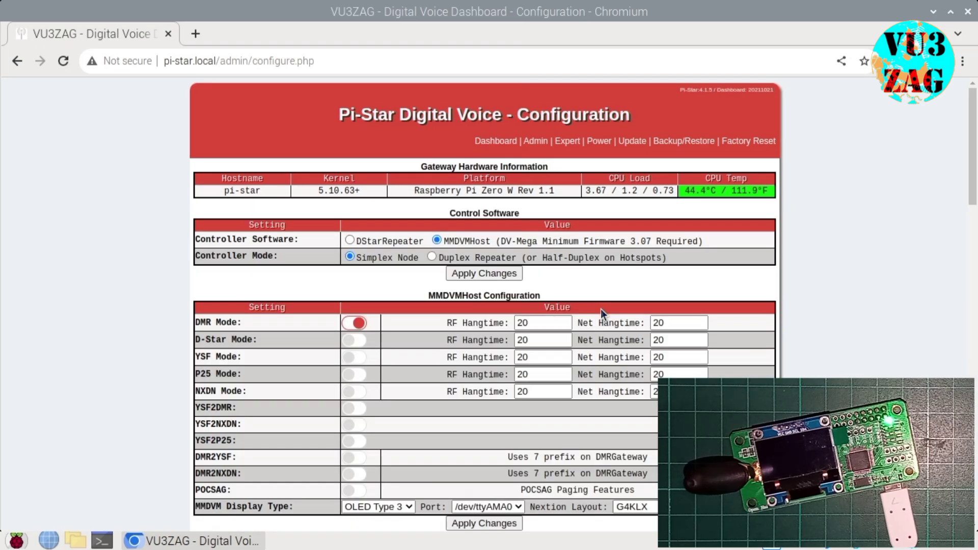
scroll(down, 3)
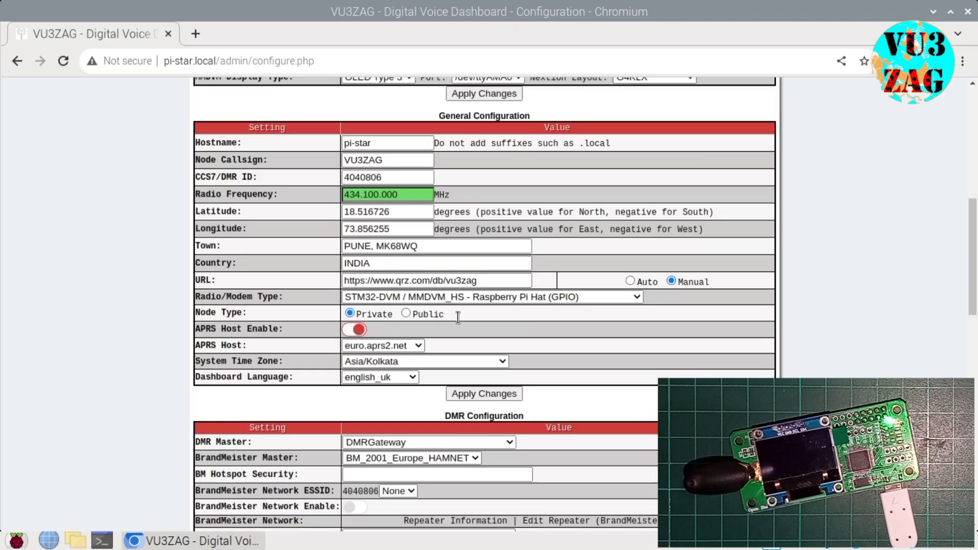
scroll(down, 3)
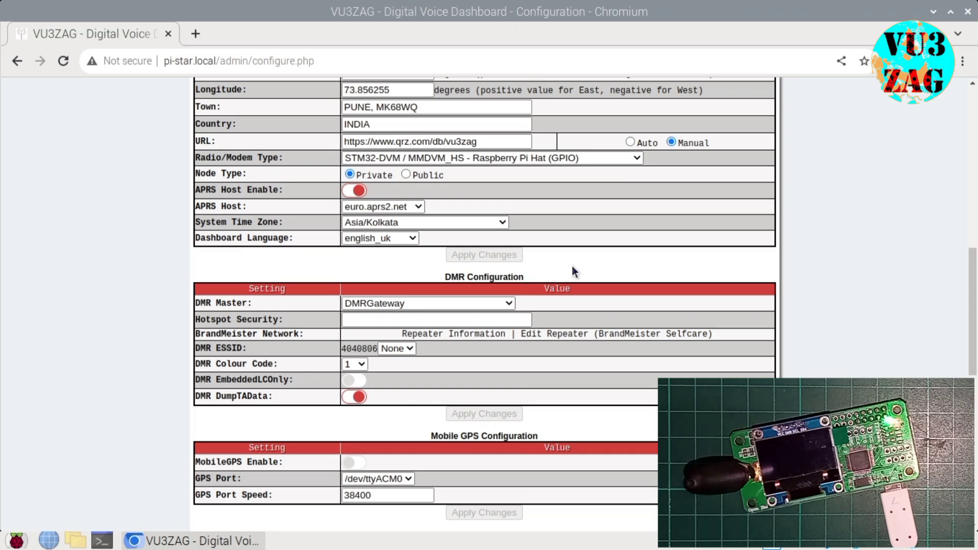
click(483, 255)
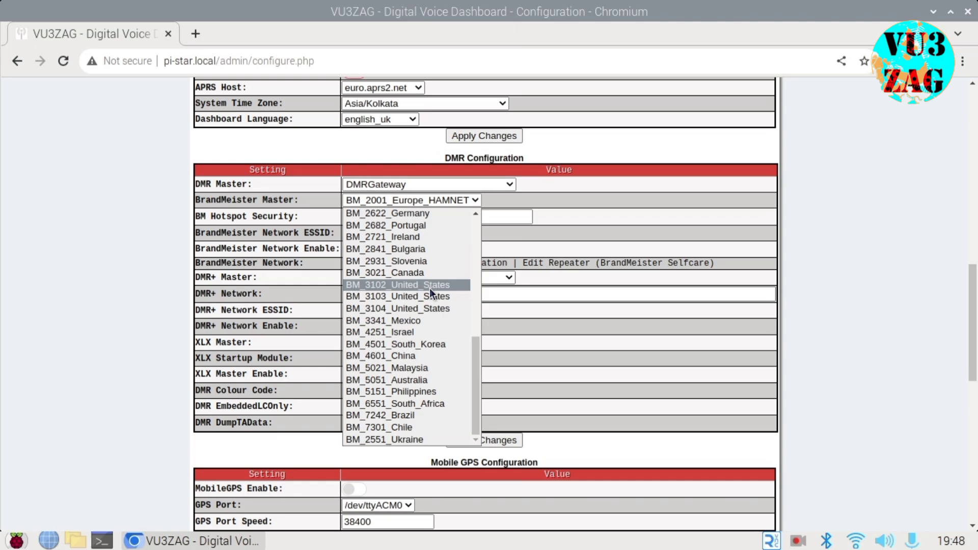
Set BrandMeister master BM_3102_United_States, keep DMR+_IPSC2-Australia, enable BrandMeister, and apply the DMR changes.
click(397, 284)
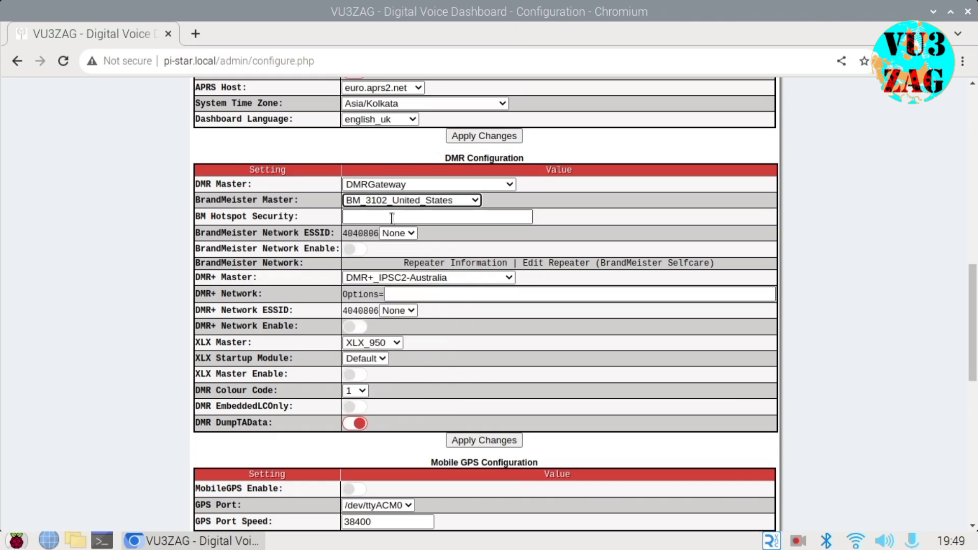
click(428, 277)
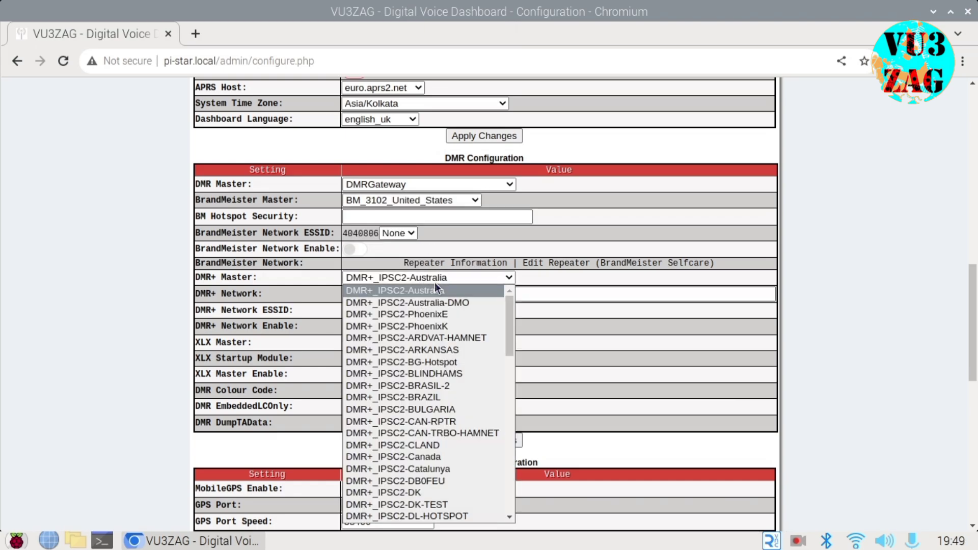
click(394, 291)
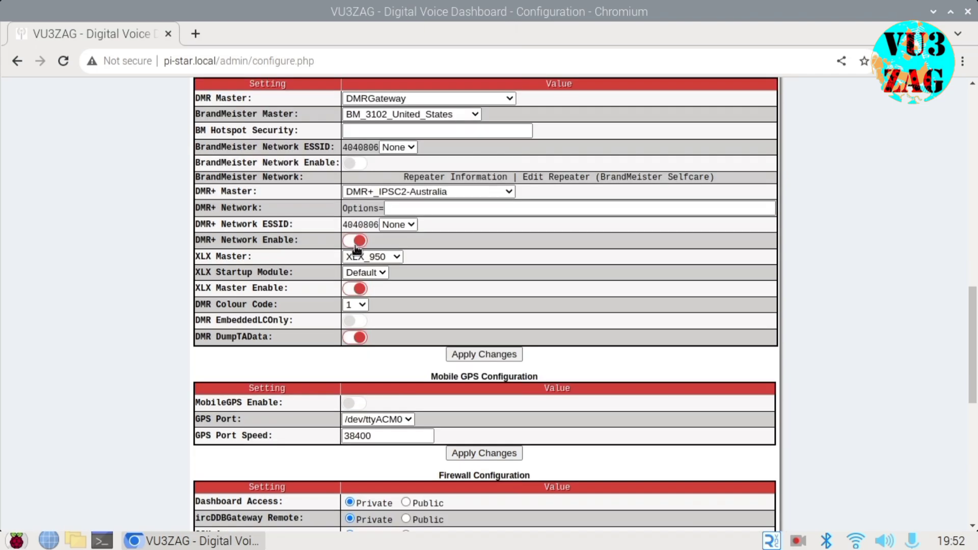
click(355, 163)
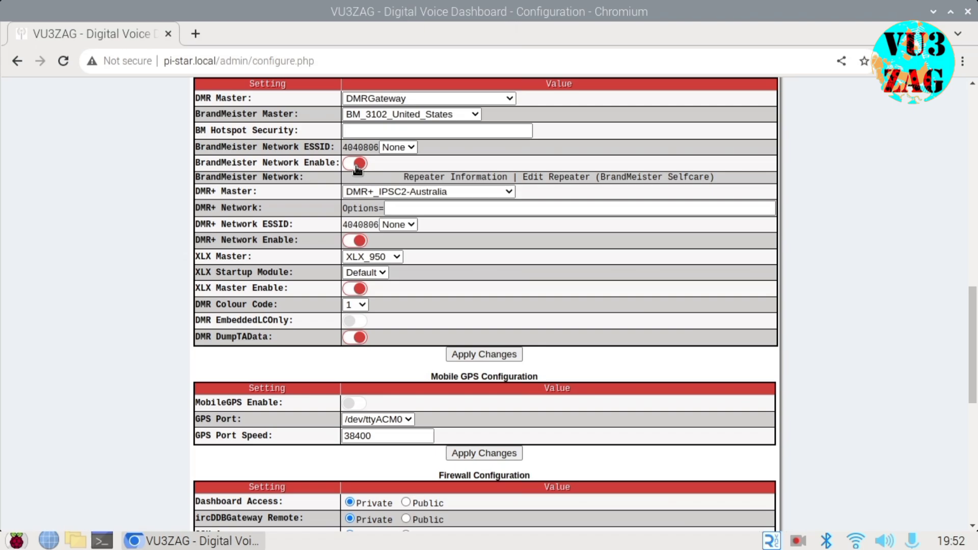
click(355, 320)
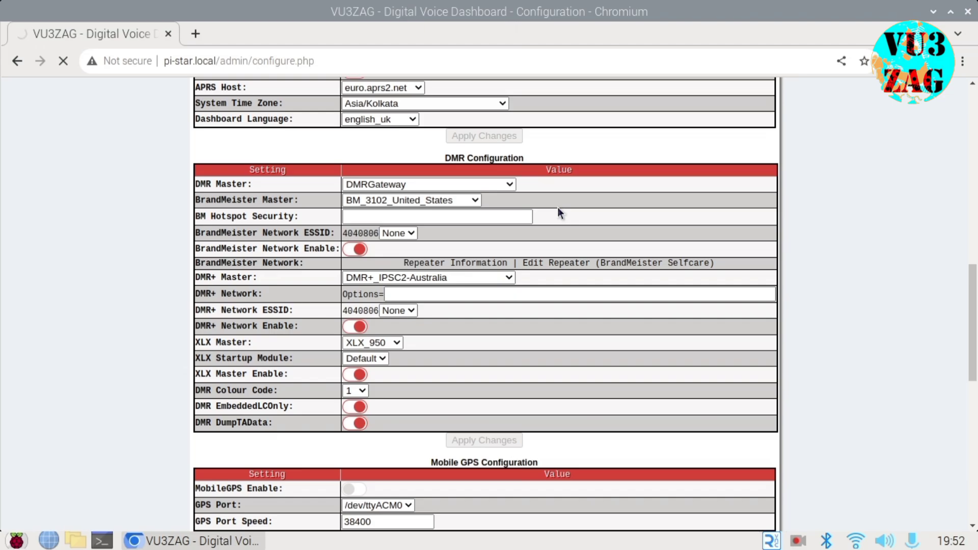
click(483, 439)
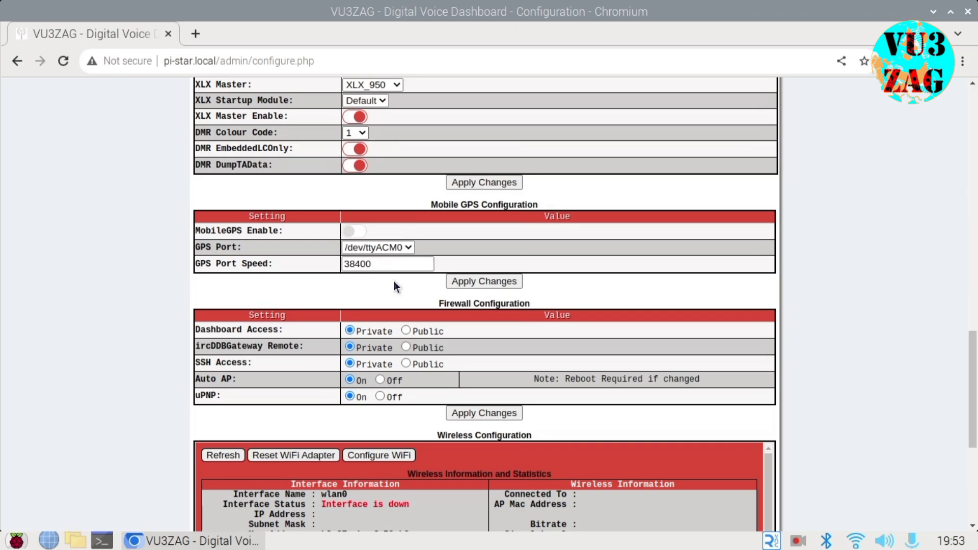
Enter Wi-Fi setup, scan for networks and select the Shore network with its PSK.
scroll(down, 3)
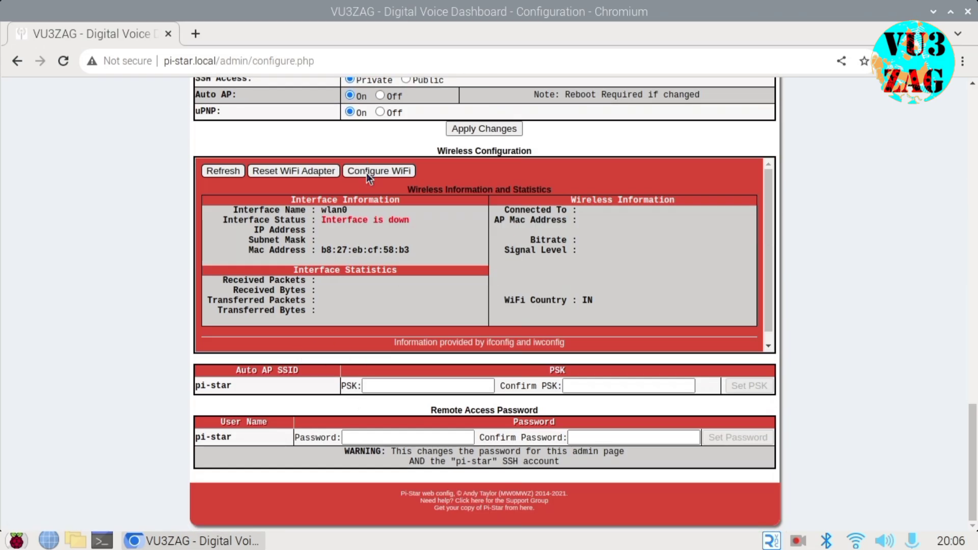
click(378, 170)
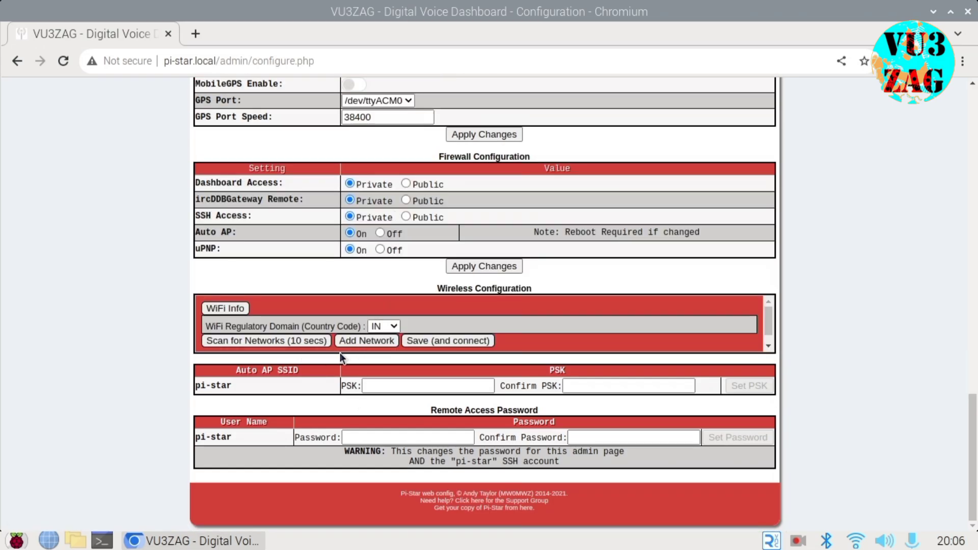
click(224, 308)
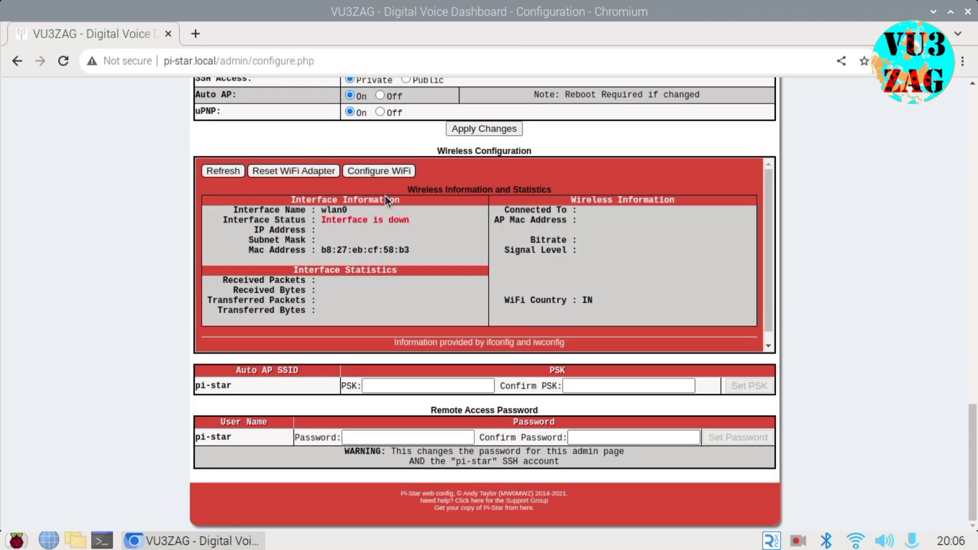
mouse_move(392, 180)
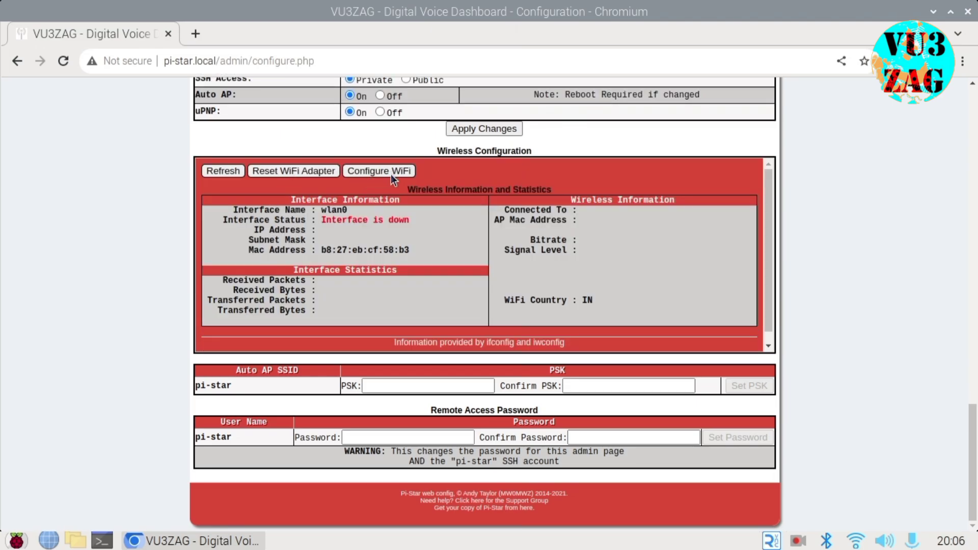
click(378, 170)
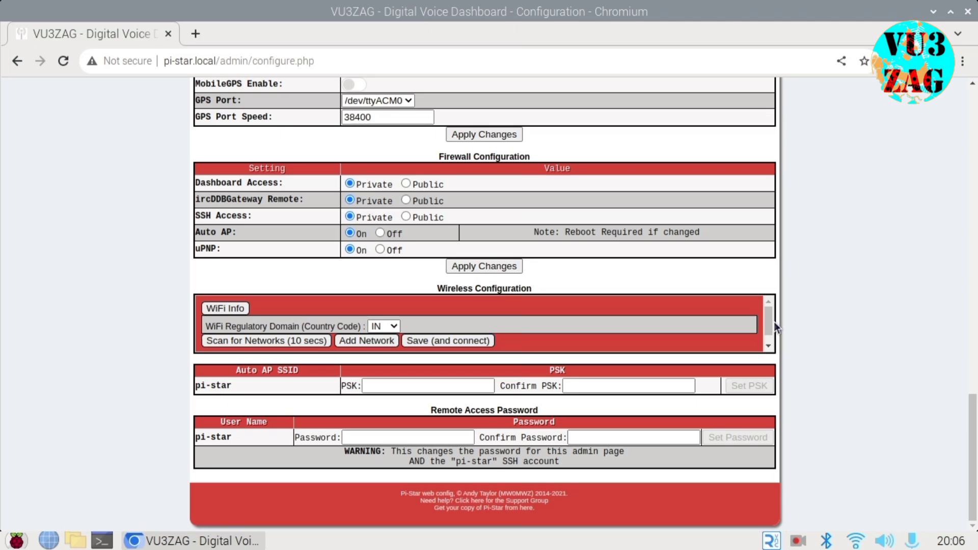
scroll(down, 3)
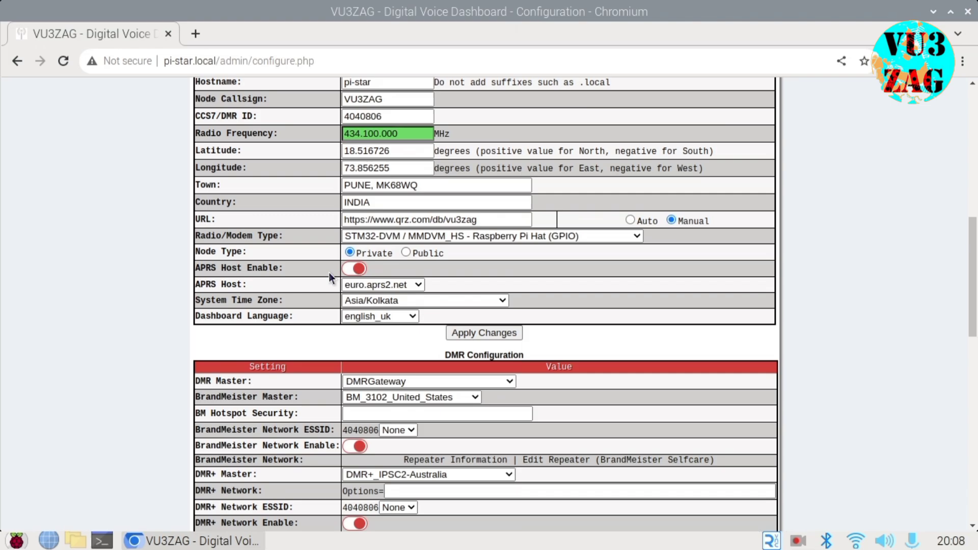
scroll(down, 3)
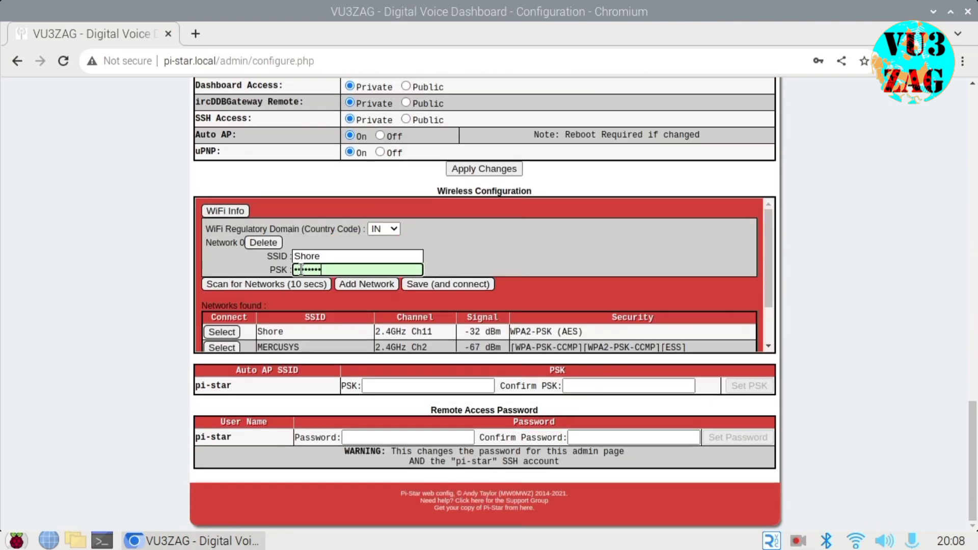
Save and connect to Shore, storing the credentials in Chromium, leaving the admin sign-in prompt.
click(447, 284)
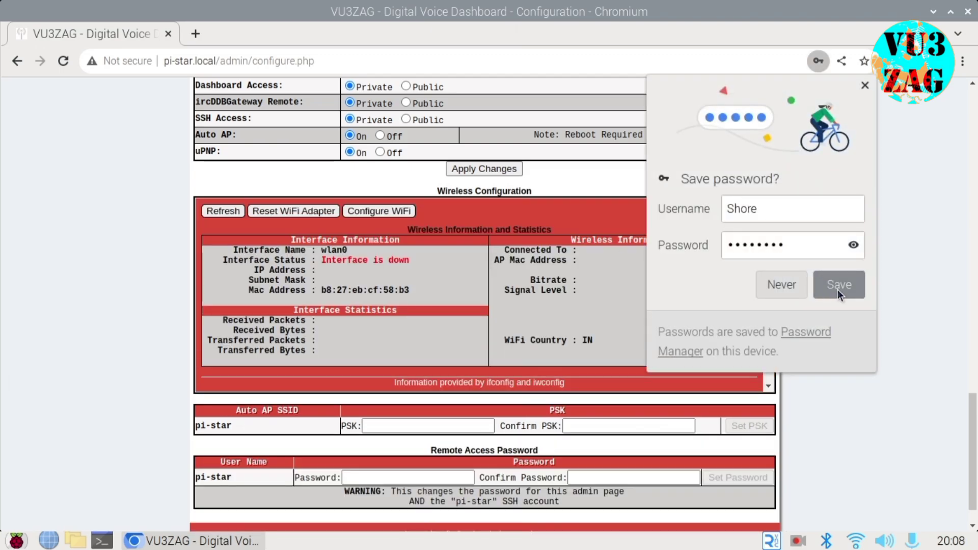
click(839, 284)
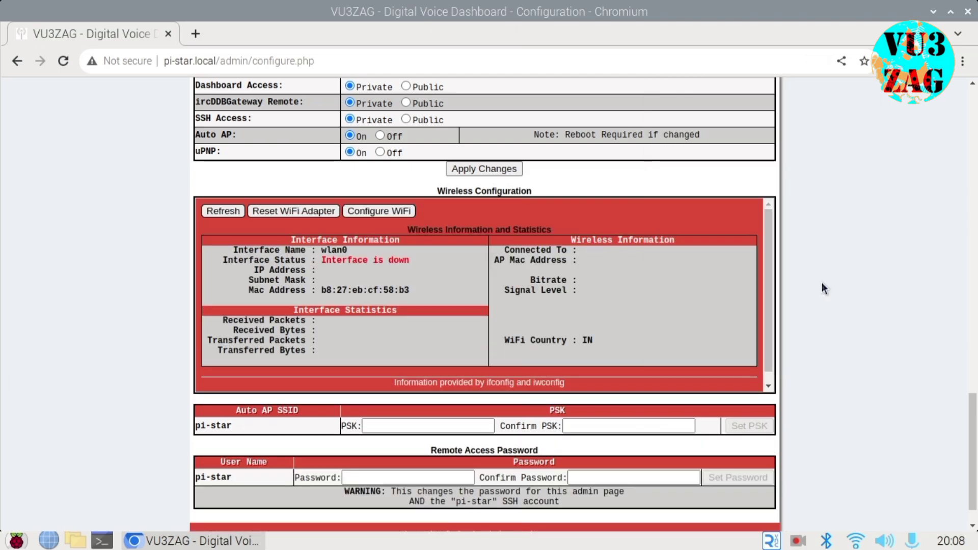
scroll(down, 3)
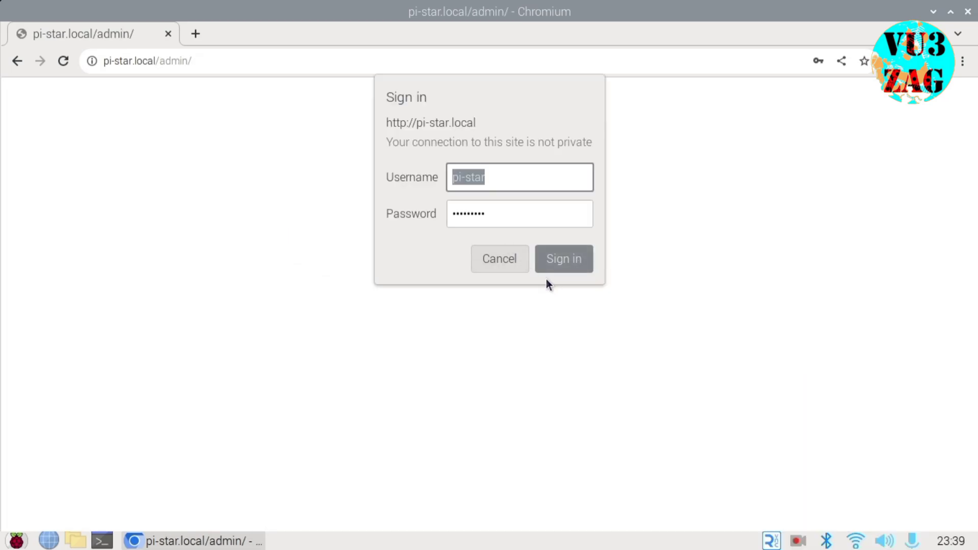
Sign in as admin and go to the Expert Editors page.
click(562, 259)
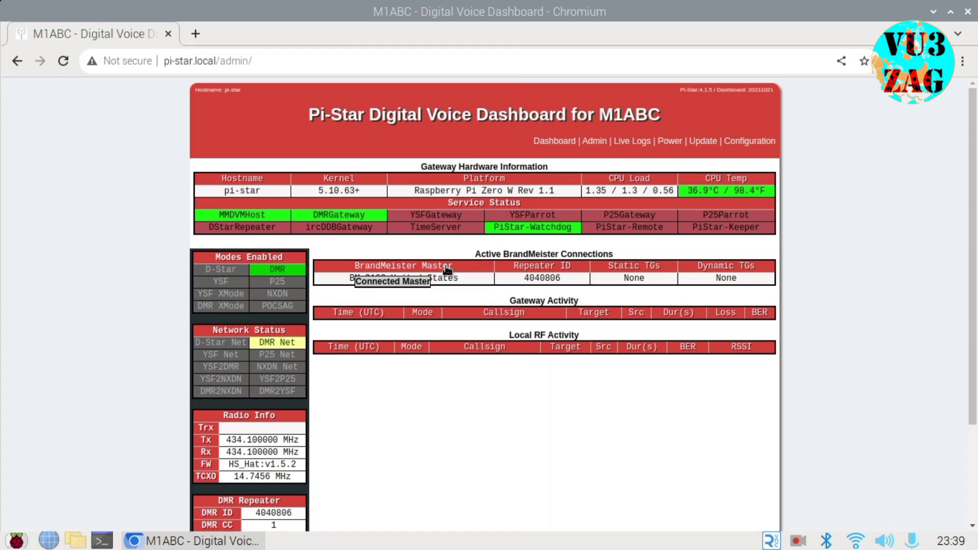
scroll(down, 3)
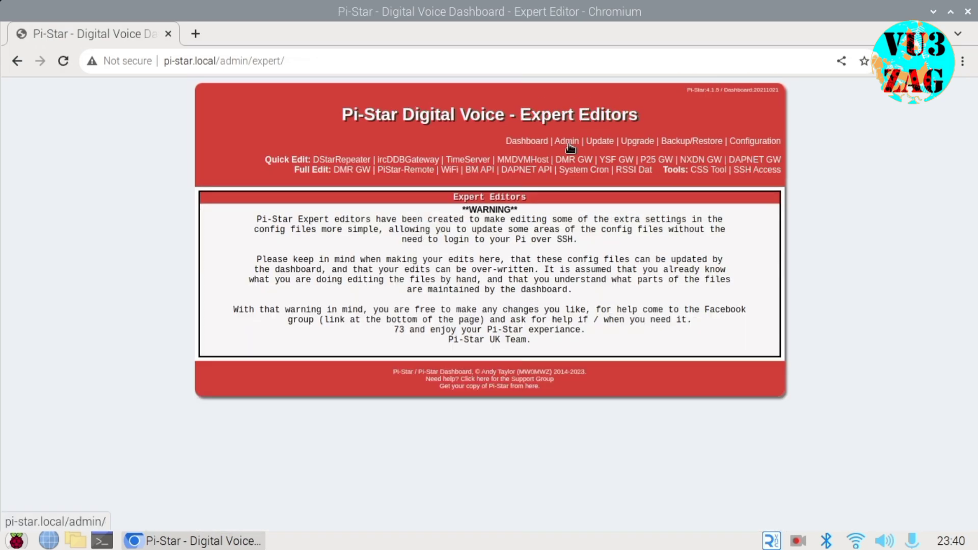
Browse the MMDVMHost expert editor sections, then return to Configuration with DMR and D-Star on.
click(522, 159)
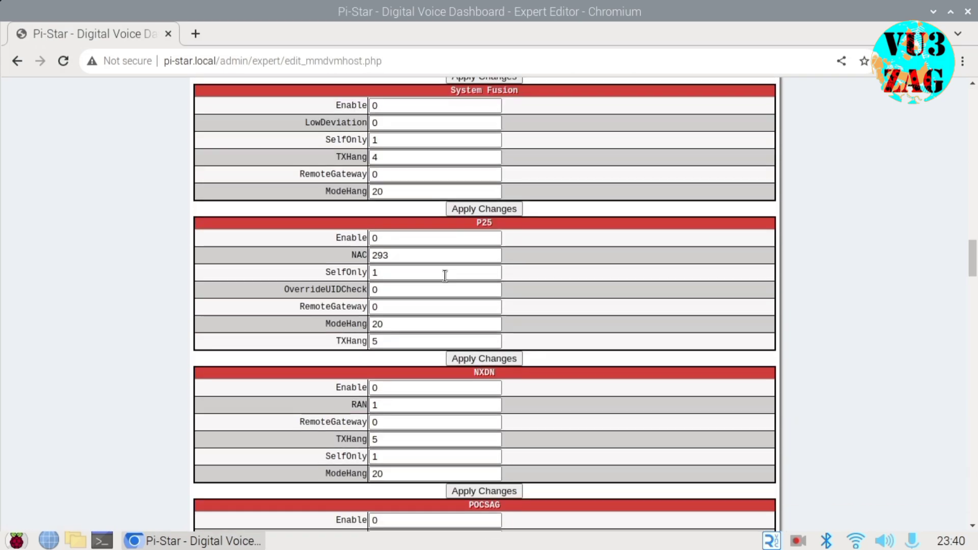
scroll(down, 3)
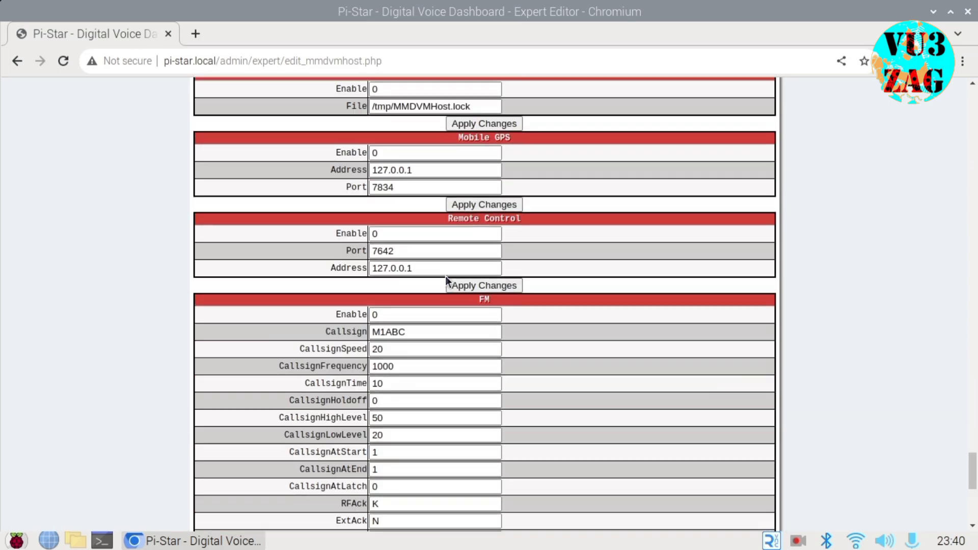
scroll(down, 3)
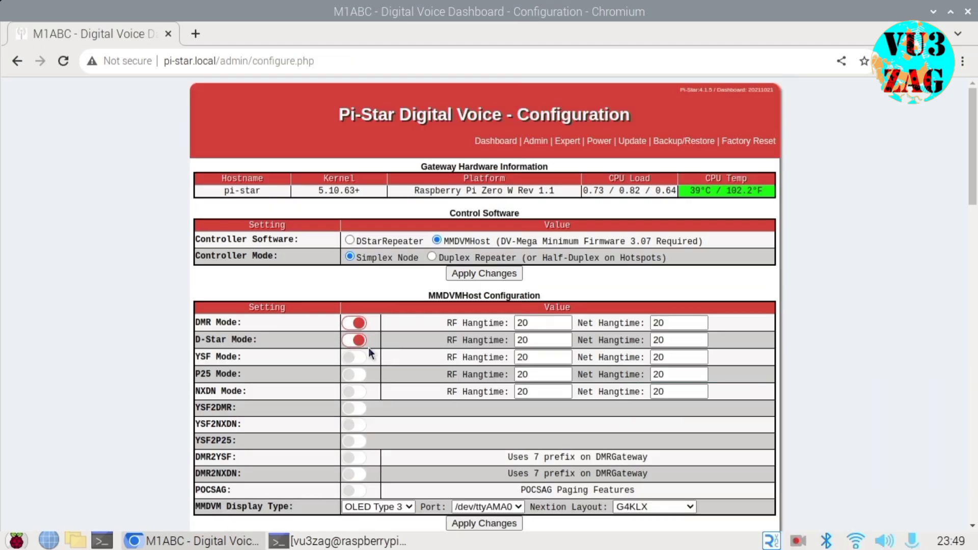
Apply the MMDVMHost modes so a D-Star Configuration section appears using reflector REF001 C.
scroll(down, 3)
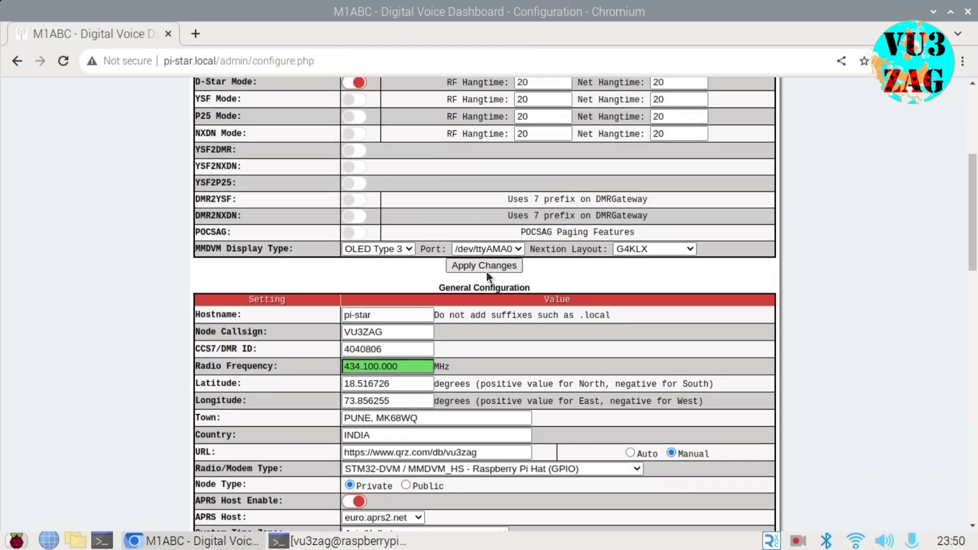
click(483, 264)
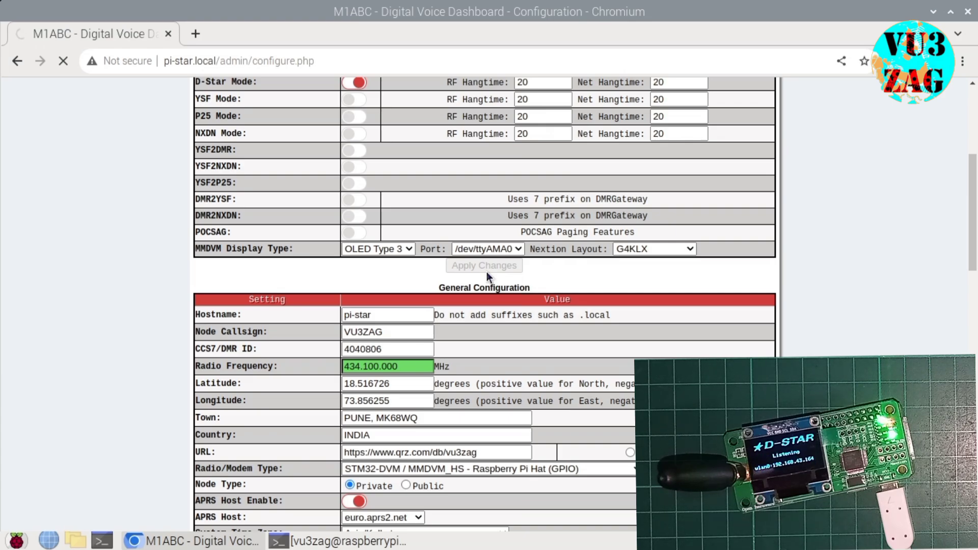
scroll(down, 3)
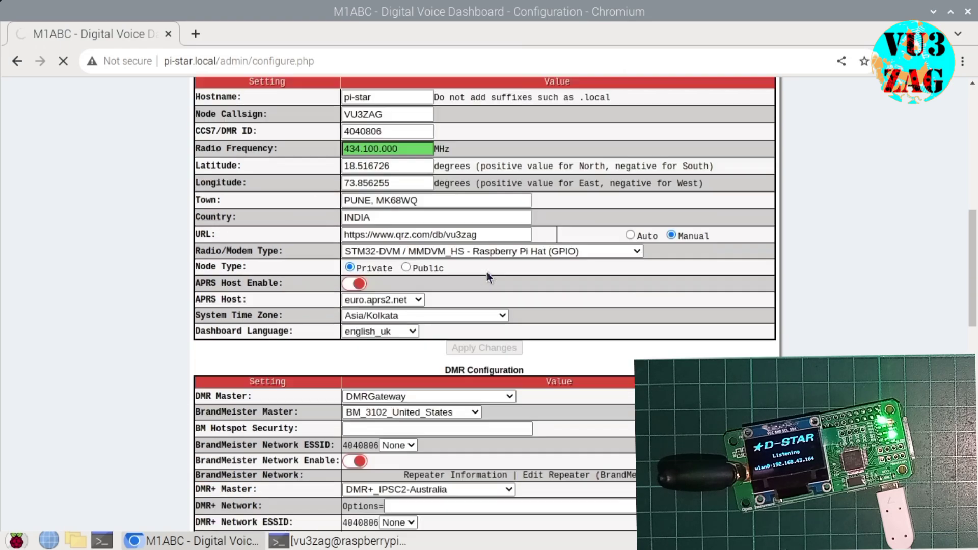
scroll(down, 3)
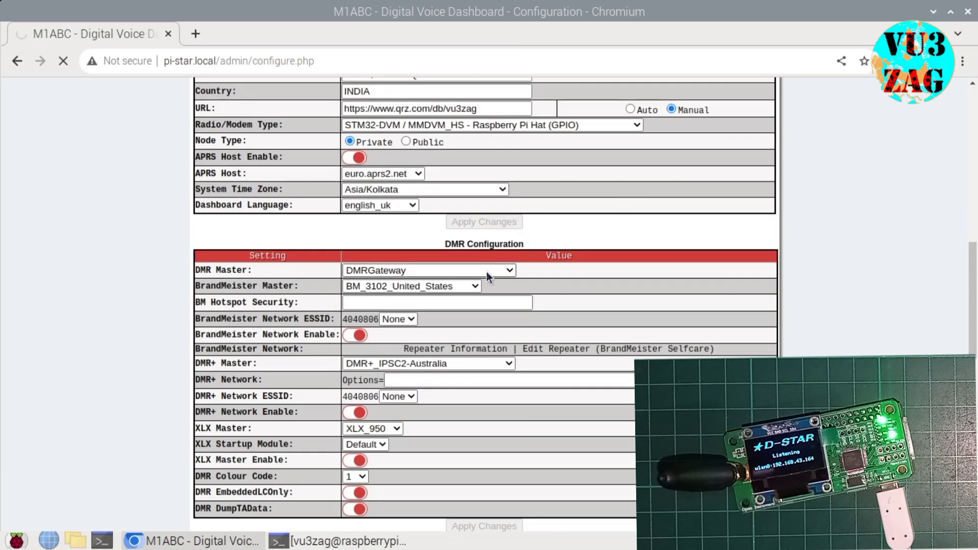
click(483, 221)
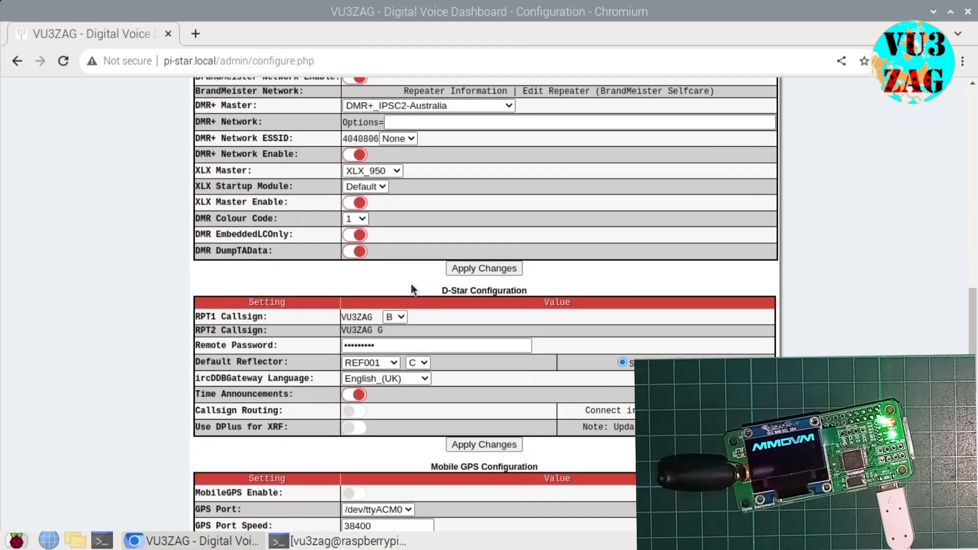
scroll(down, 3)
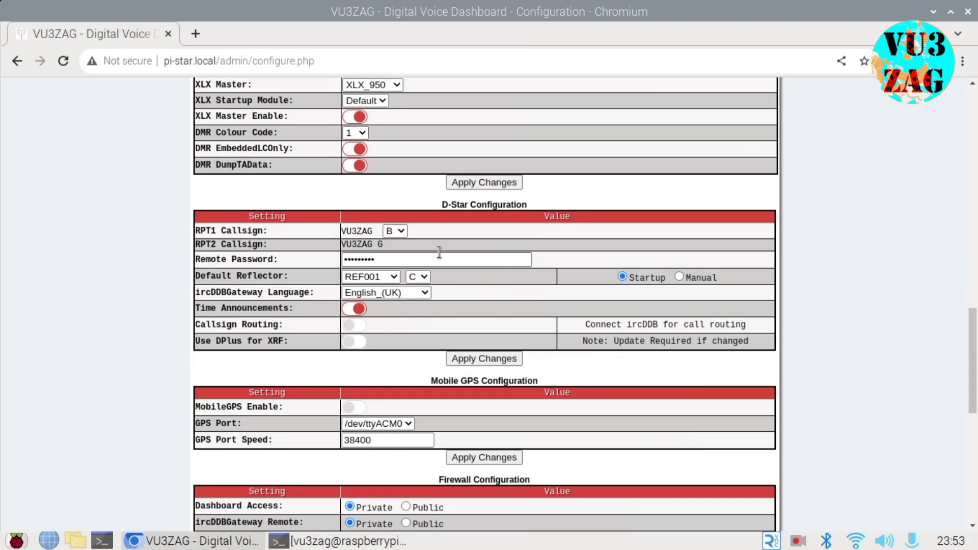
scroll(up, 3)
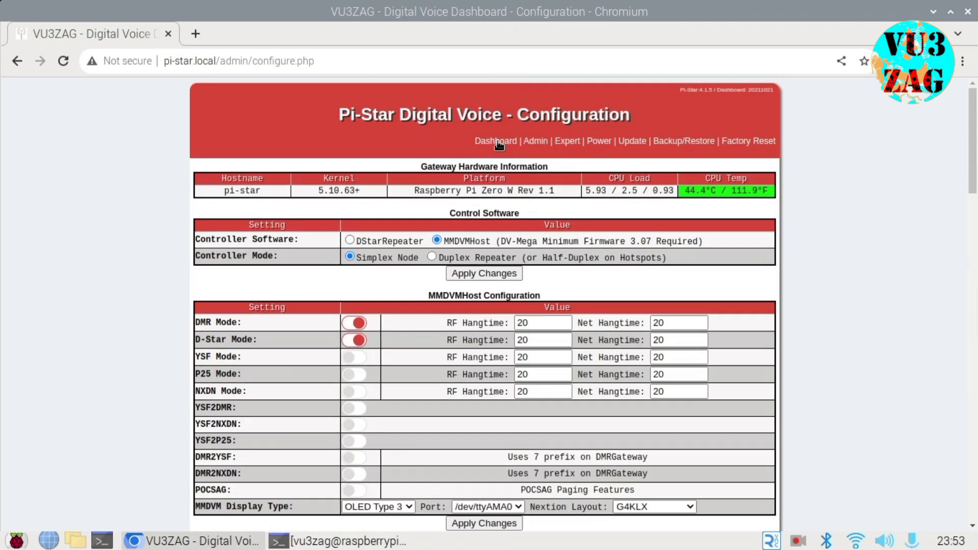
click(494, 141)
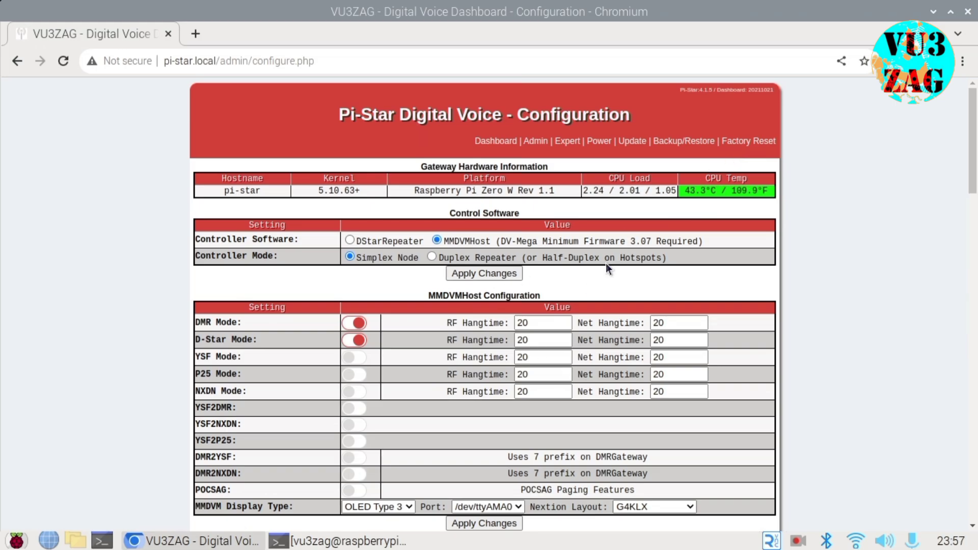
click(495, 140)
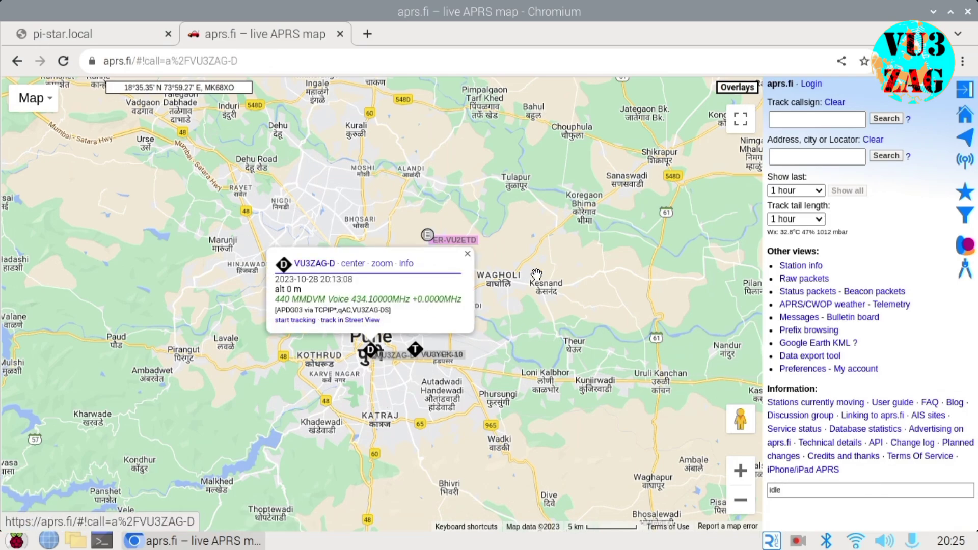
View the raw VU3ZAG-D packet log, then track the station back on the live map.
click(803, 278)
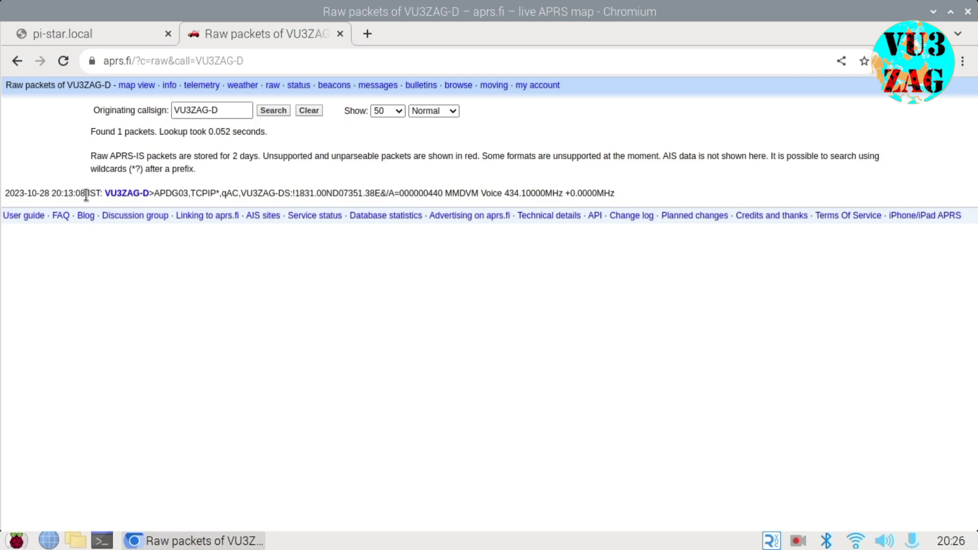
mouse_move(136, 86)
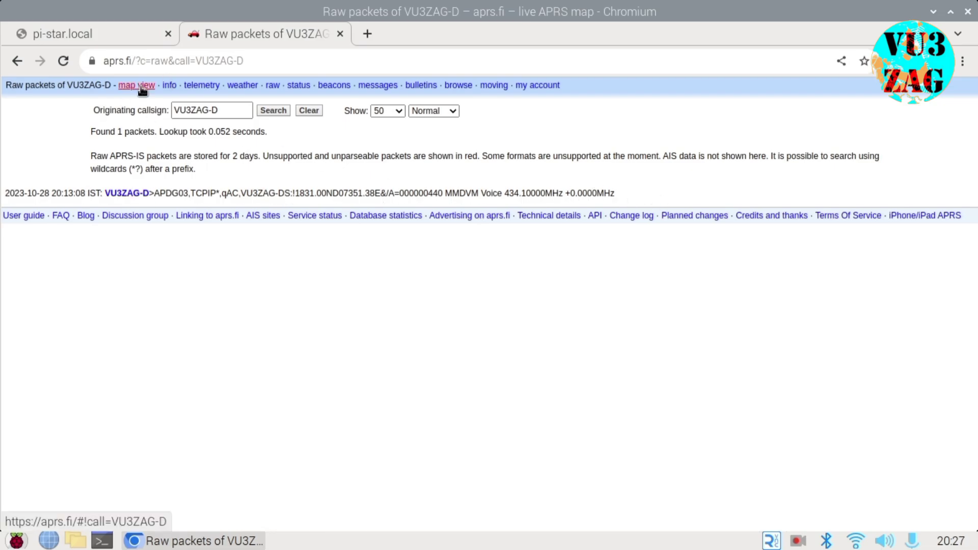
click(136, 85)
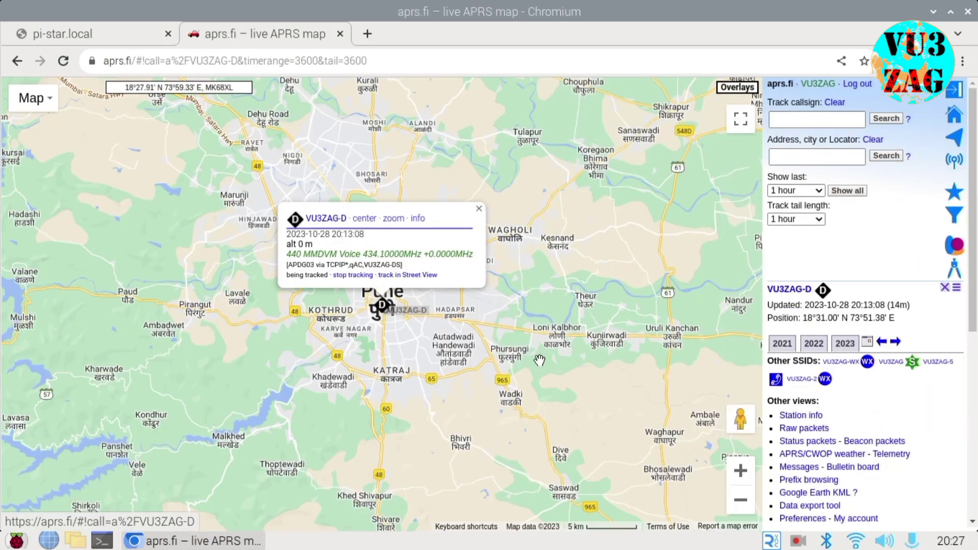